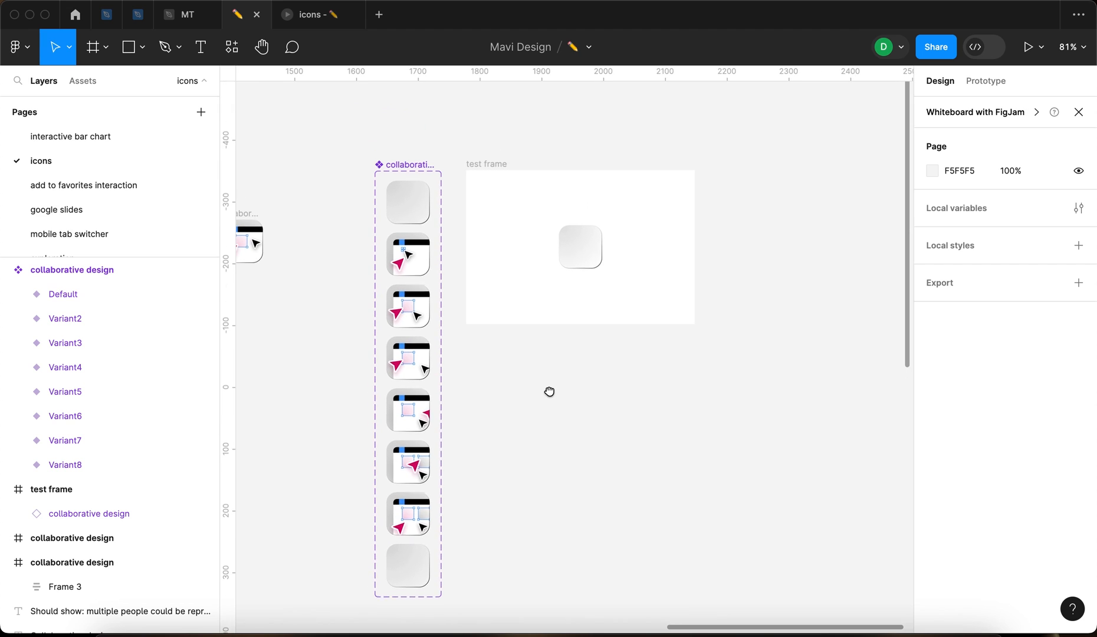
Step: Select and deselect the icon instance in the test frame, previewing the prototype
{"action": "left_click", "coordinate": [579, 246]}
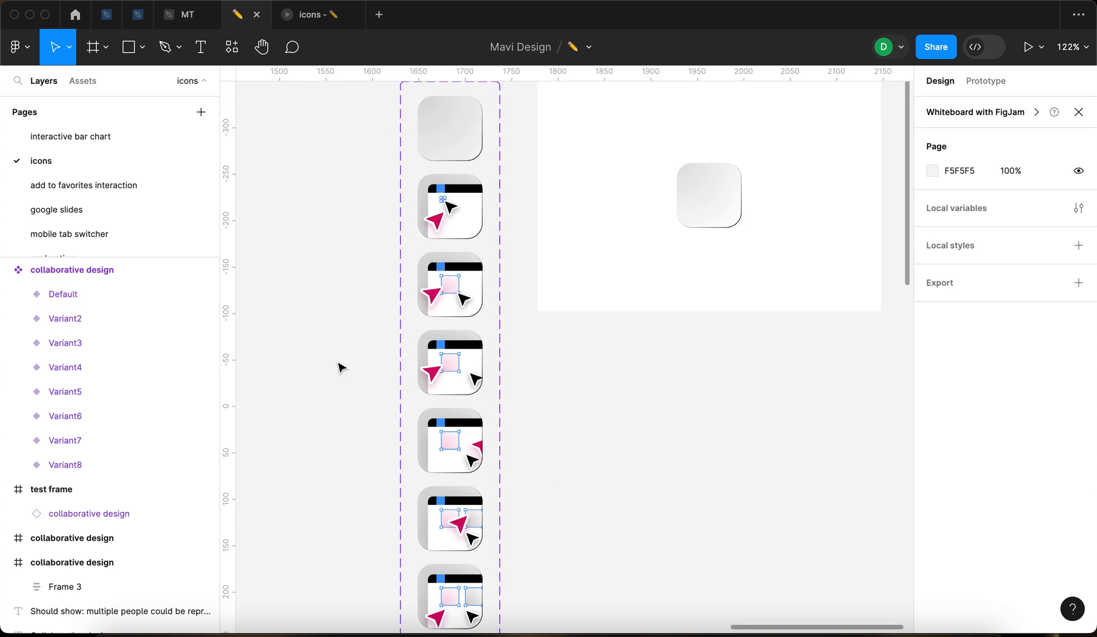
{"action": "left_click", "coordinate": [1027, 47]}
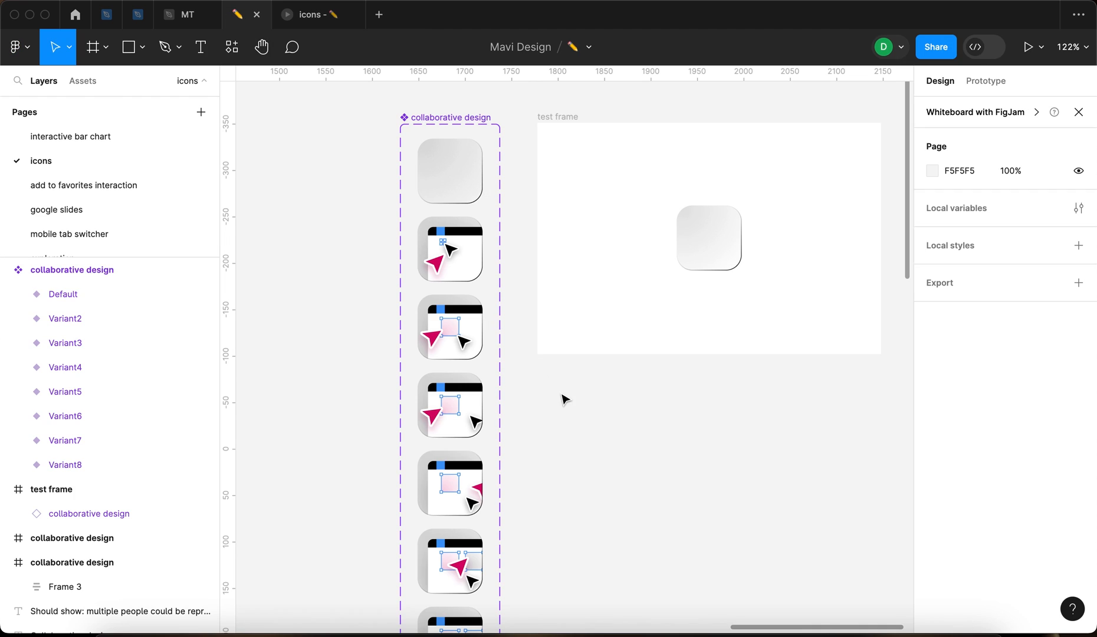
{"action": "scroll", "scroll_direction": "down", "scroll_amount": 3}
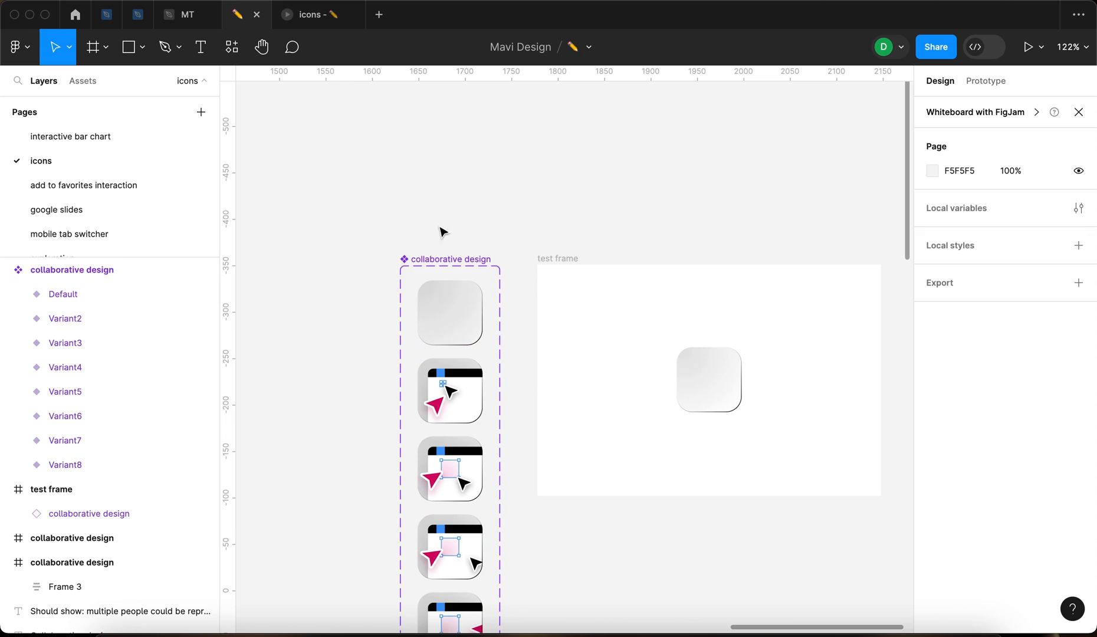
{"action": "mouse_move", "coordinate": [567, 262]}
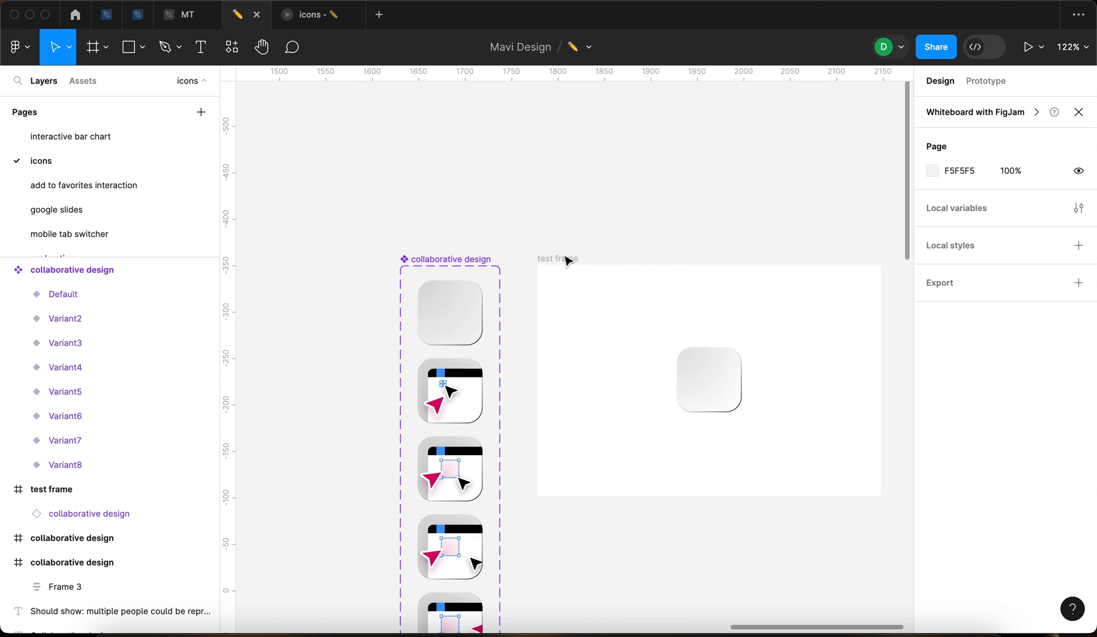
{"action": "left_click", "coordinate": [708, 379]}
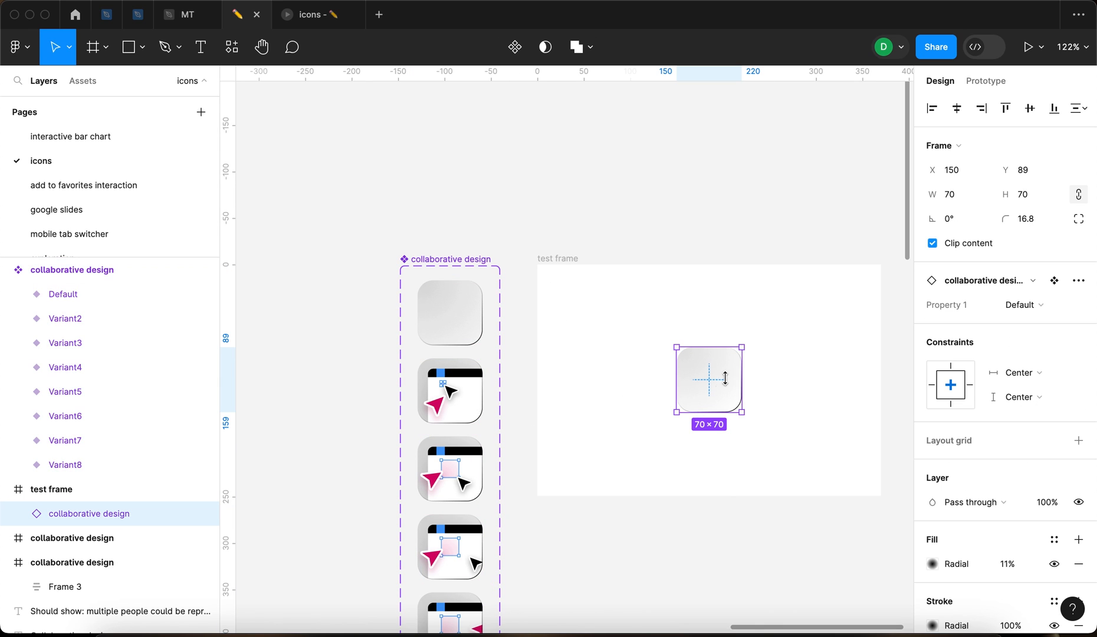
{"action": "left_click", "coordinate": [448, 259]}
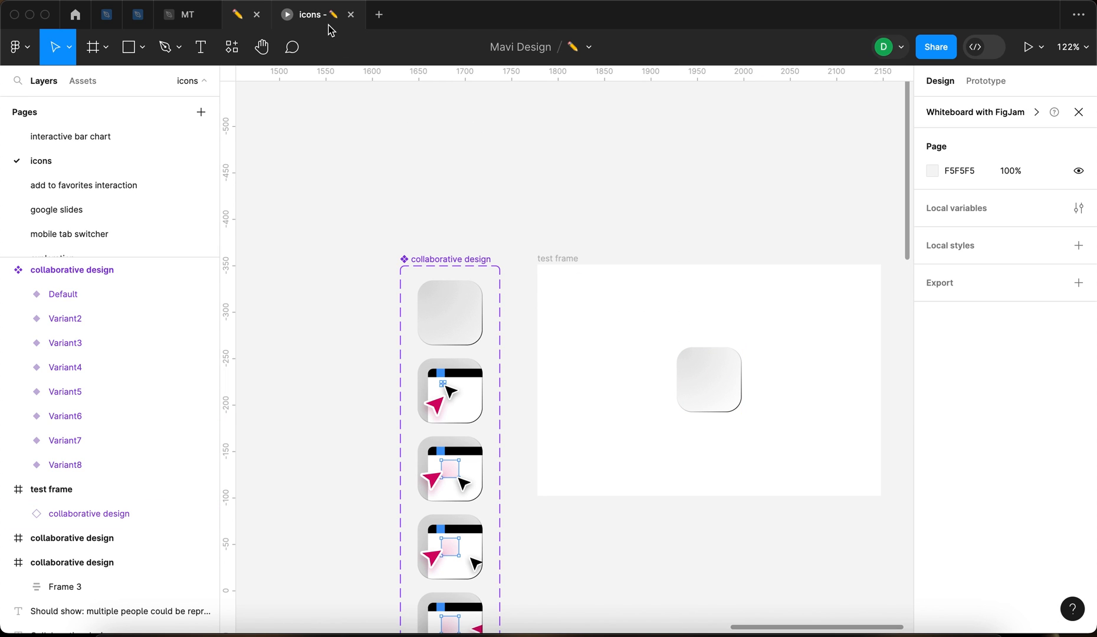
{"action": "left_click", "coordinate": [1027, 47]}
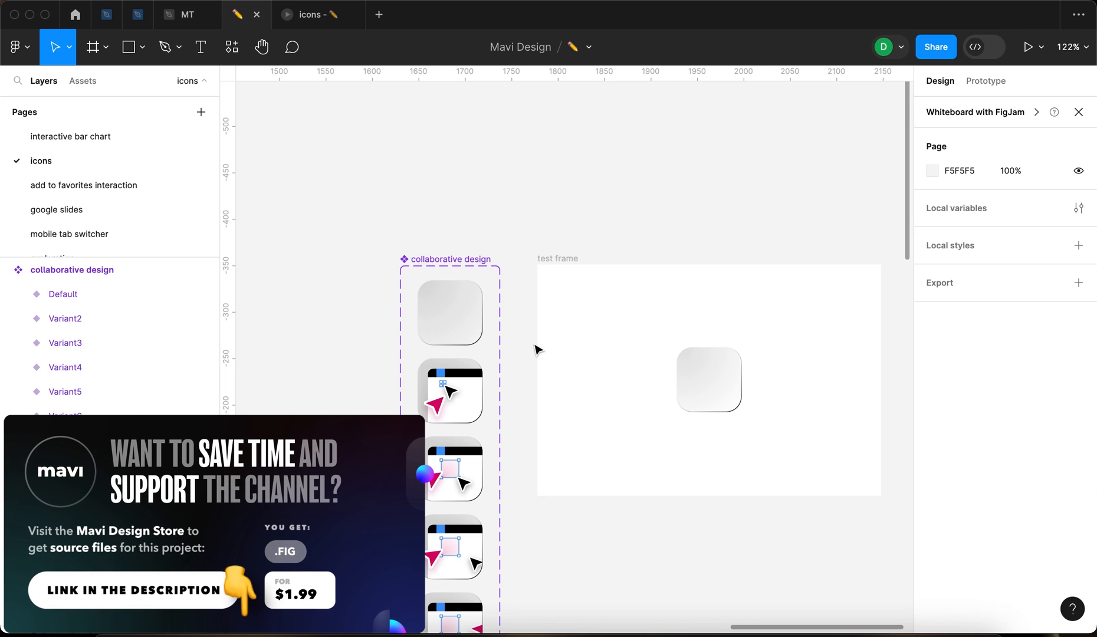
{"action": "left_click", "coordinate": [709, 379]}
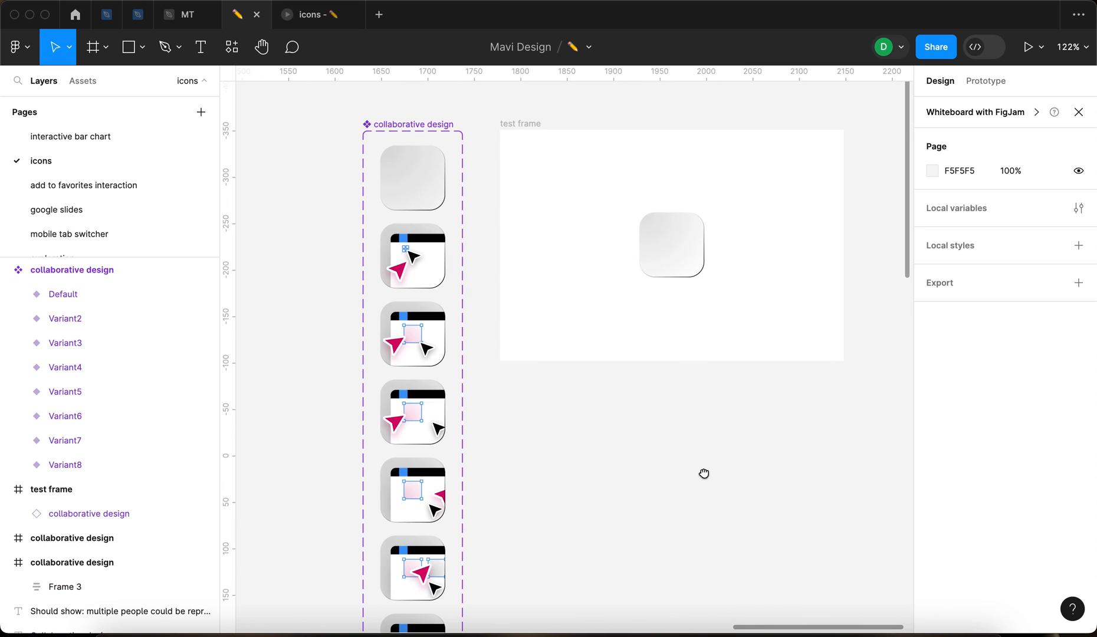
{"action": "scroll", "scroll_direction": "down", "scroll_amount": 3}
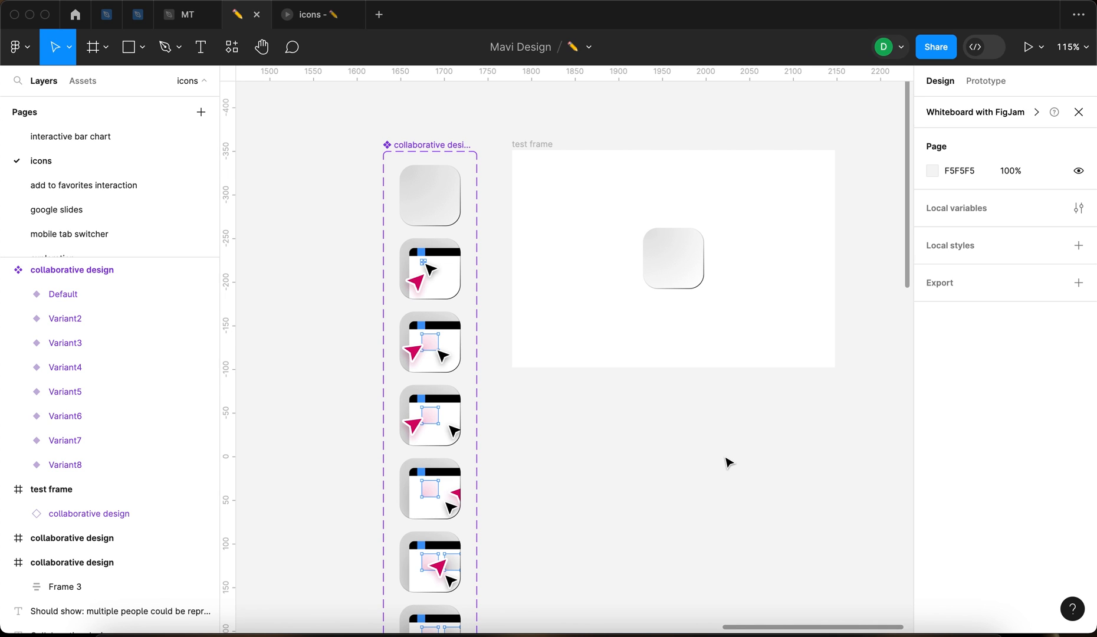
{"action": "mouse_move", "coordinate": [692, 458]}
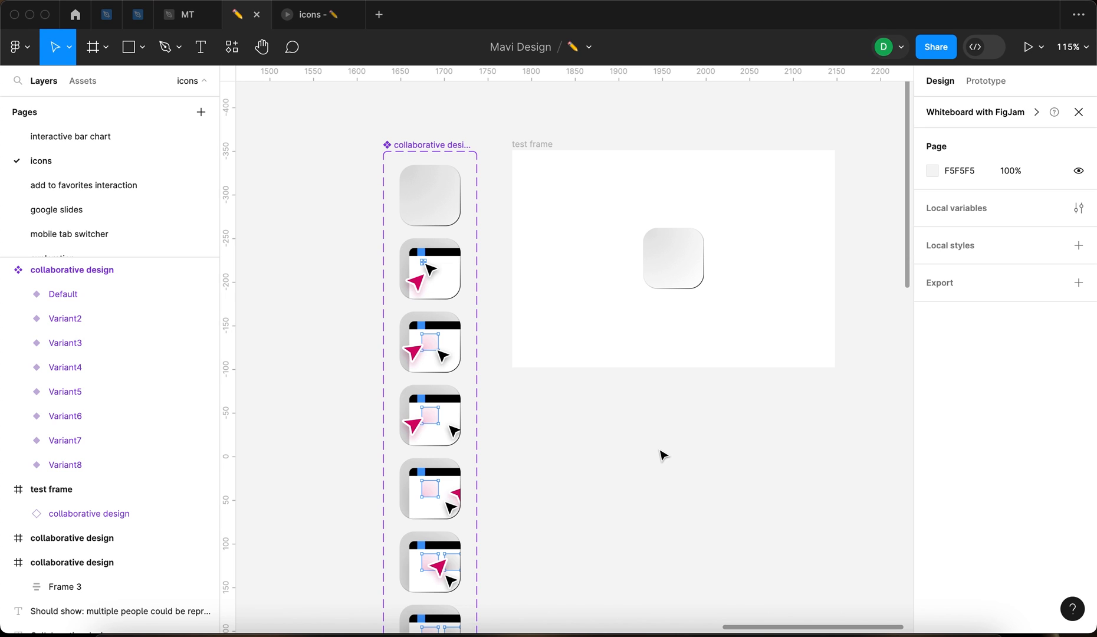
Step: Select the collaborative design component set and inspect its Flow 1 after-delay connections
{"action": "left_click", "coordinate": [71, 270]}
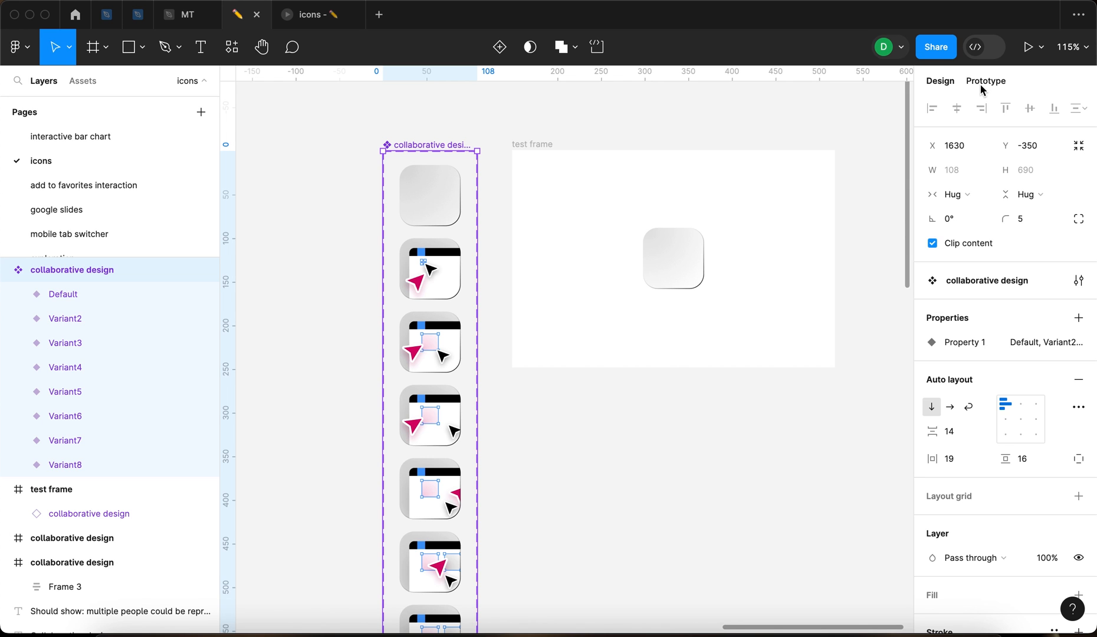
{"action": "left_click", "coordinate": [985, 80]}
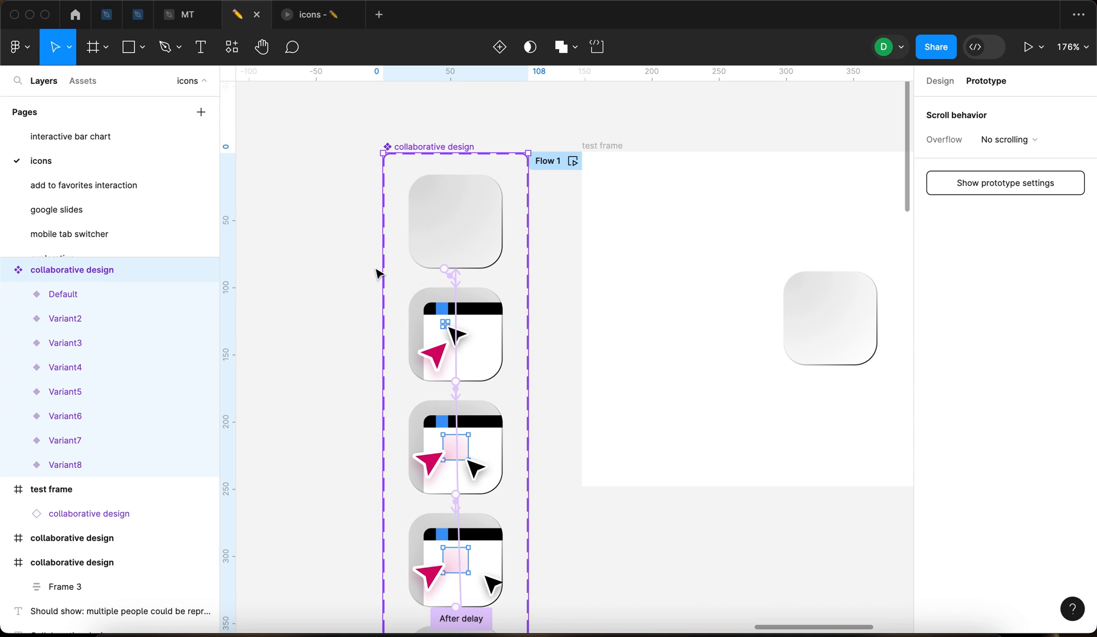
{"action": "mouse_move", "coordinate": [454, 398]}
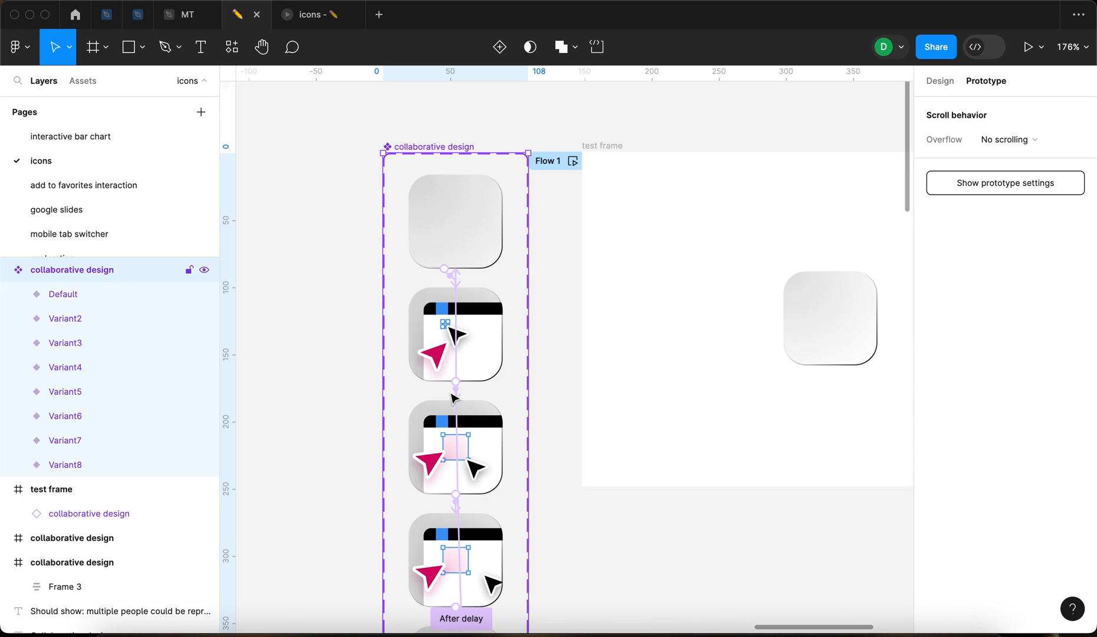
{"action": "scroll", "scroll_direction": "down", "scroll_amount": 3}
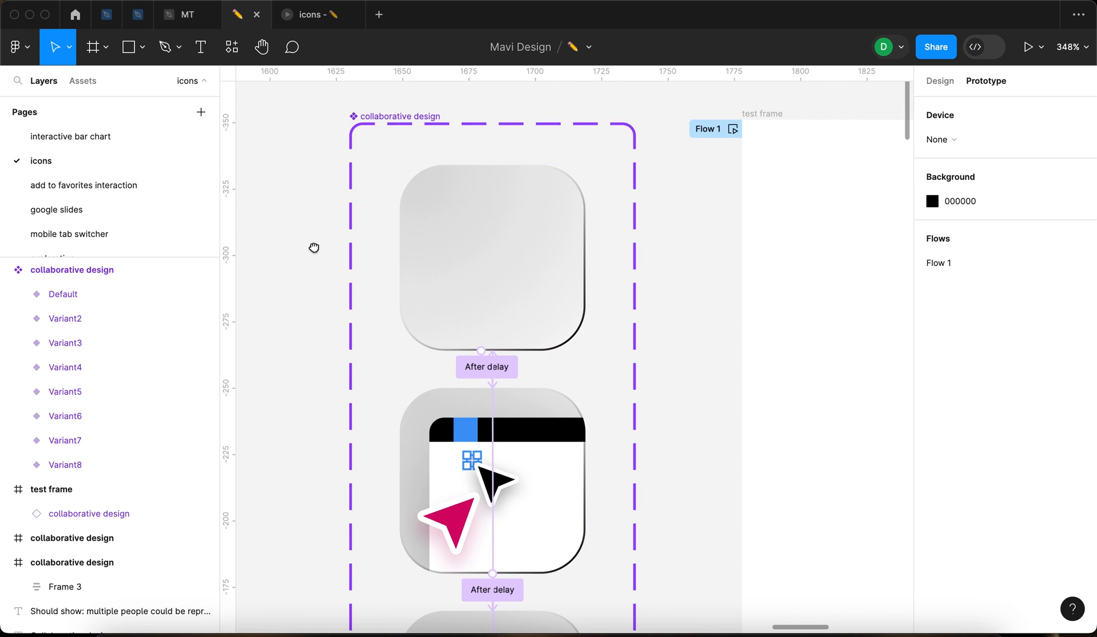
{"action": "left_click", "coordinate": [1027, 47]}
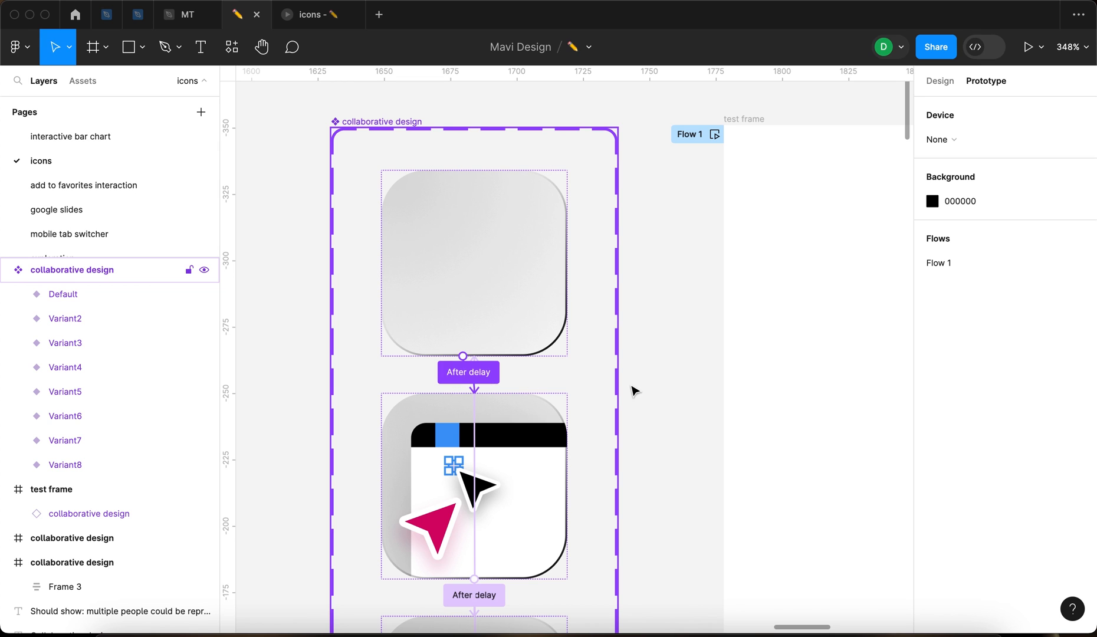
{"action": "scroll", "scroll_direction": "down", "scroll_amount": 3}
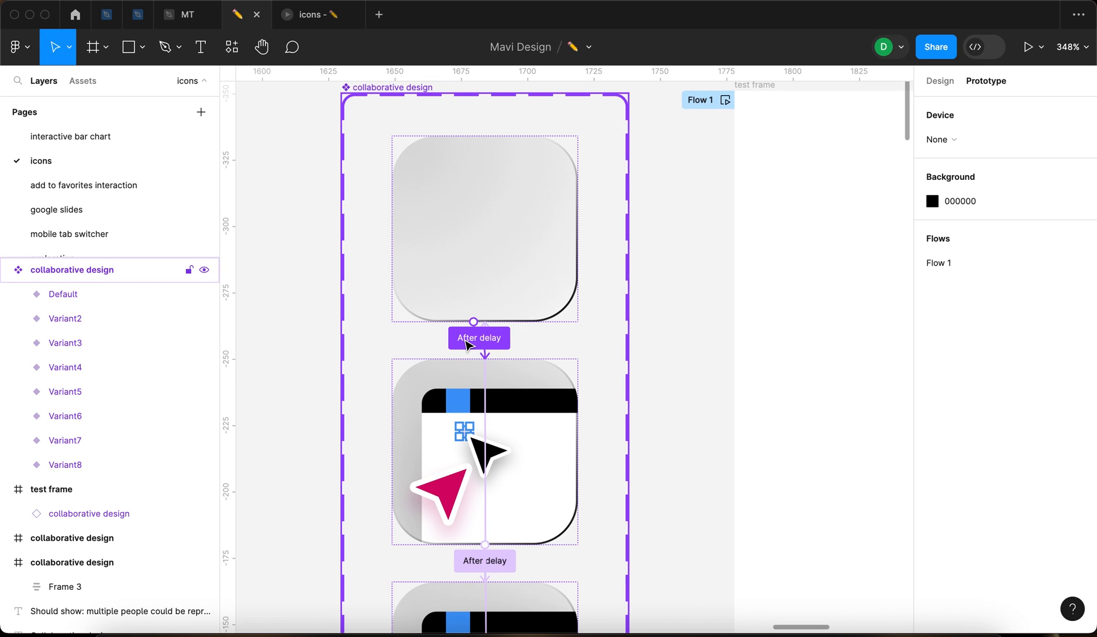
Step: Give Default a 1ms After delay to Variant2: Smart animate, Ease in and out, 500ms
{"action": "left_click", "coordinate": [478, 338]}
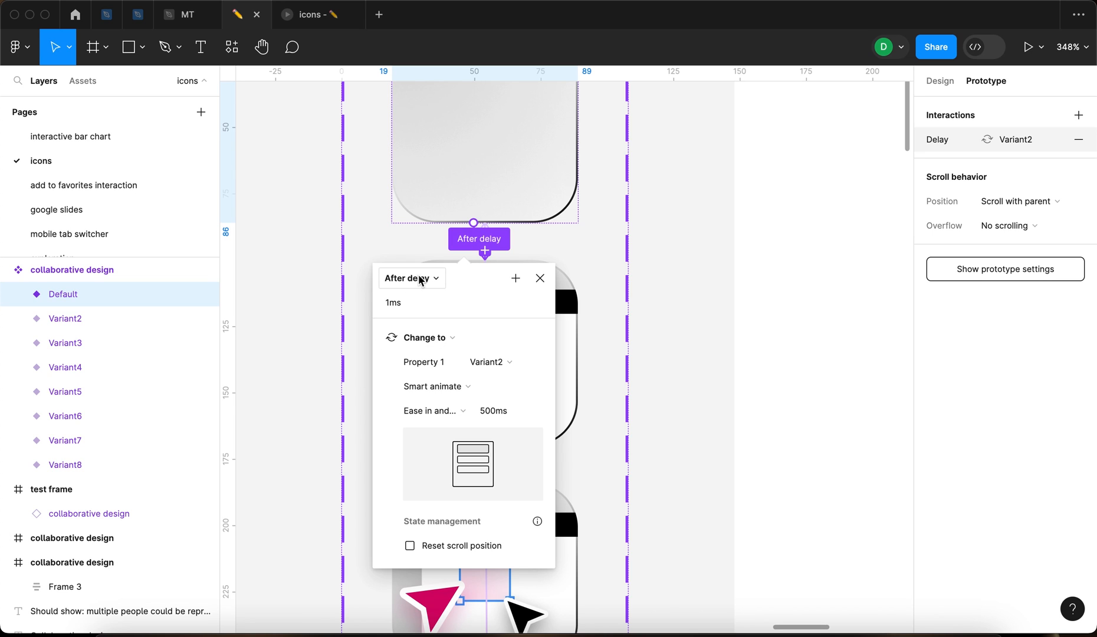
{"action": "left_click", "coordinate": [409, 277]}
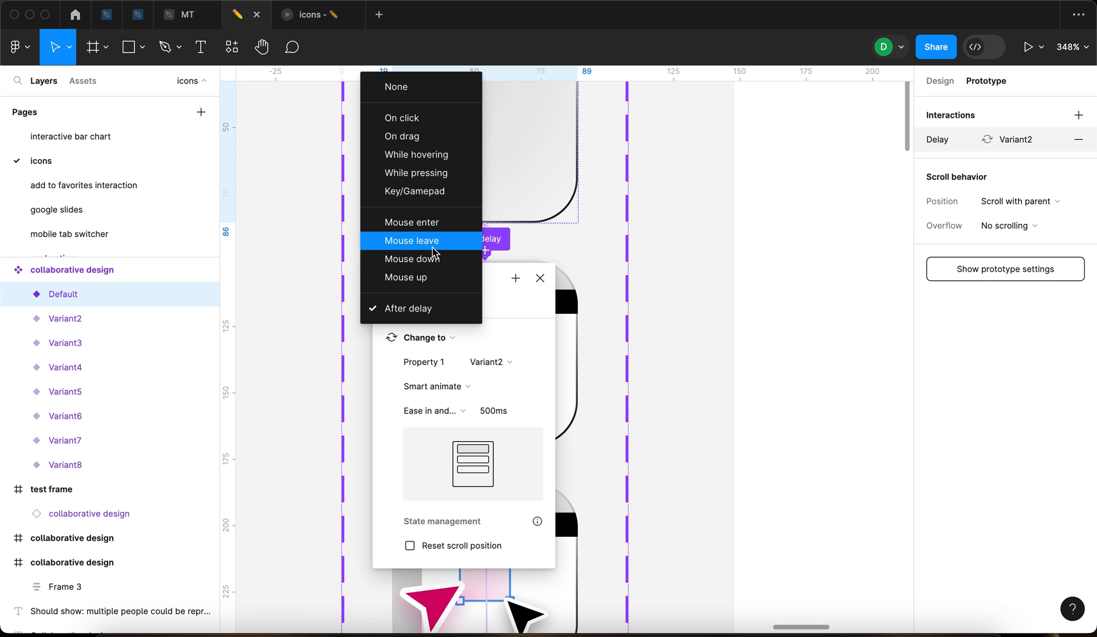
{"action": "mouse_move", "coordinate": [433, 112]}
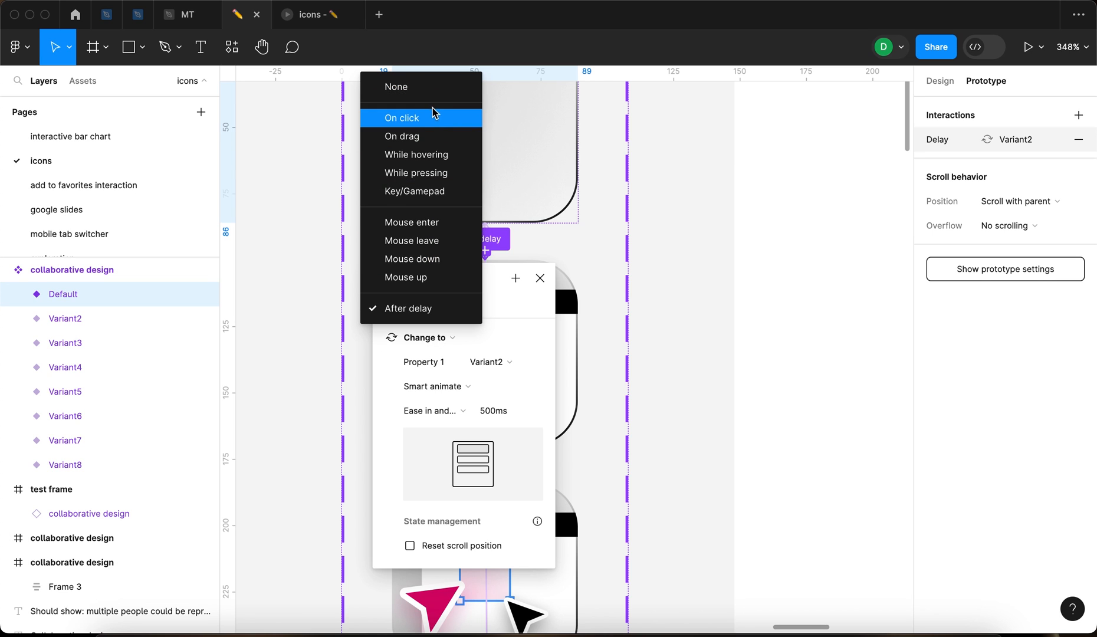
{"action": "mouse_move", "coordinate": [421, 191]}
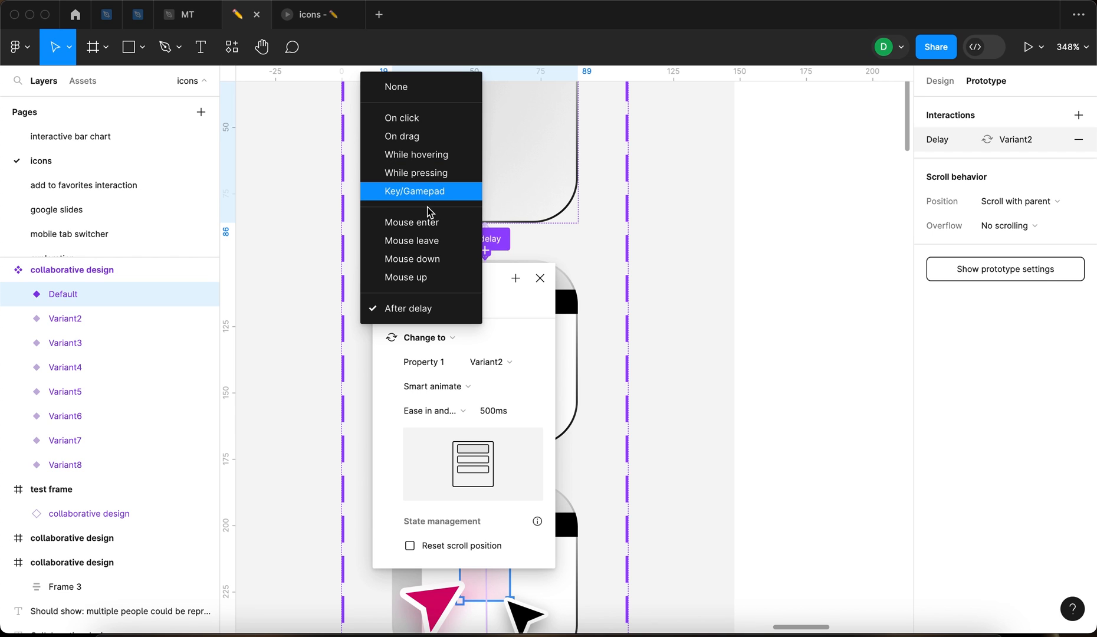
{"action": "mouse_move", "coordinate": [397, 308]}
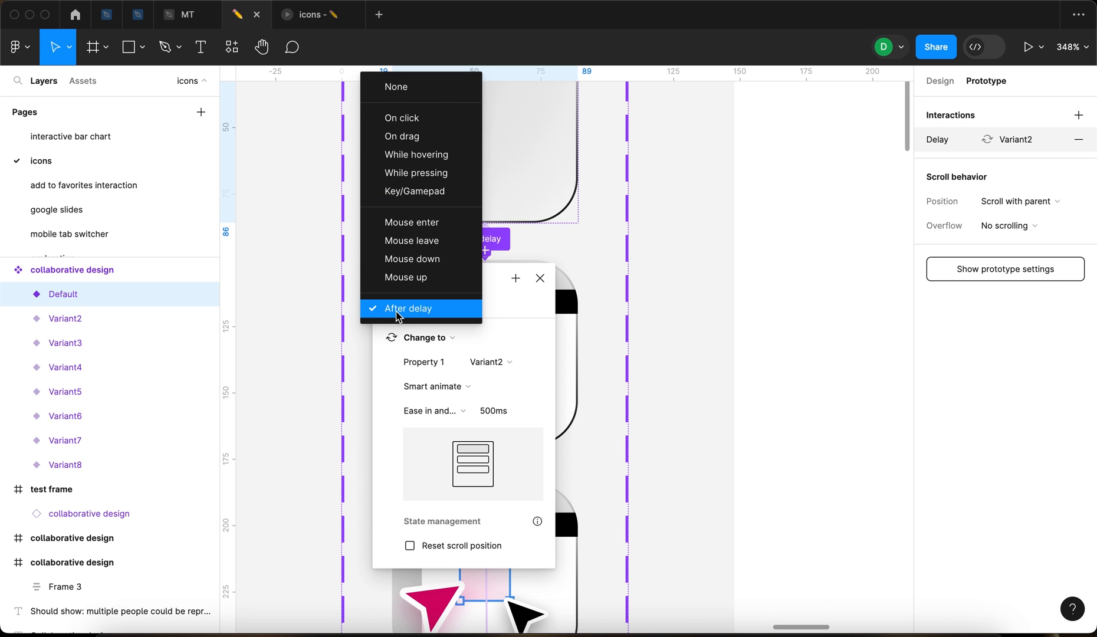
{"action": "left_click", "coordinate": [410, 308]}
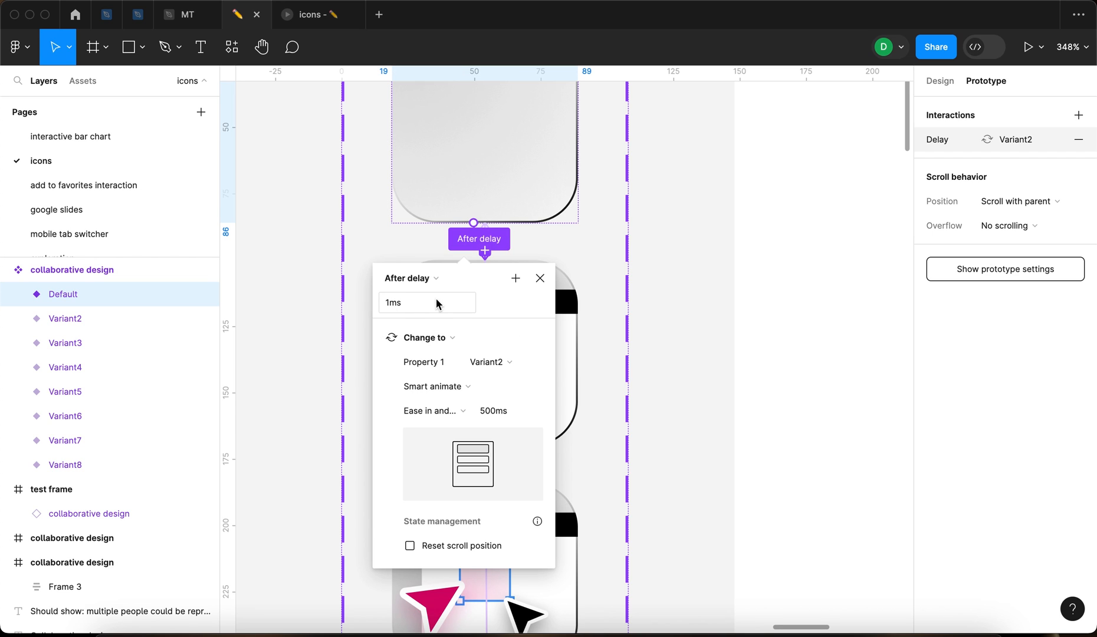
{"action": "left_click", "coordinate": [427, 303]}
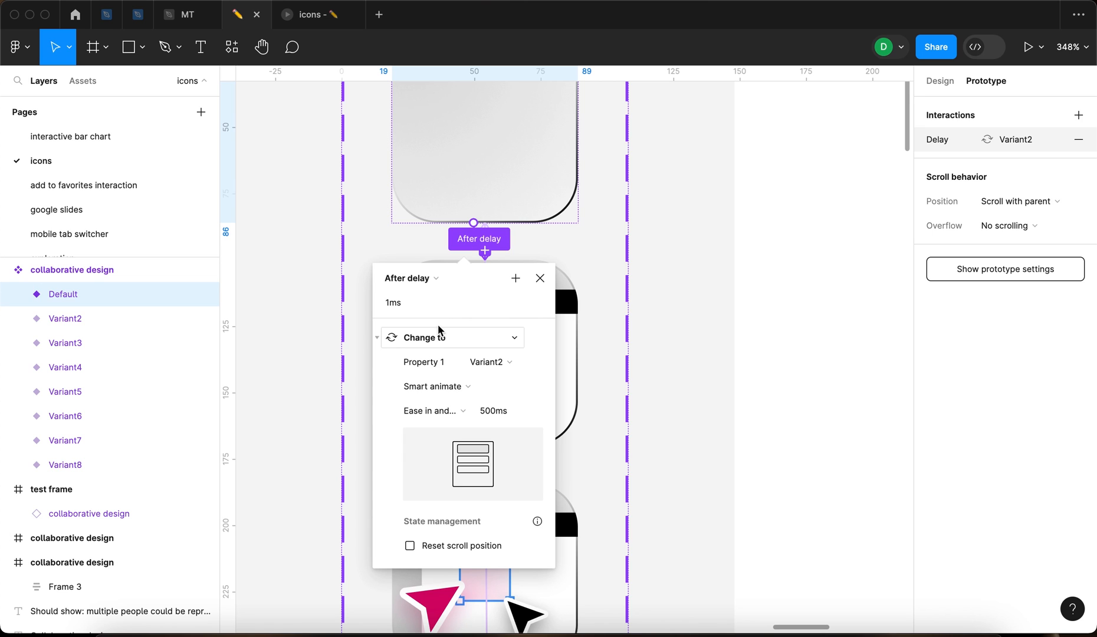
{"action": "mouse_move", "coordinate": [439, 337]}
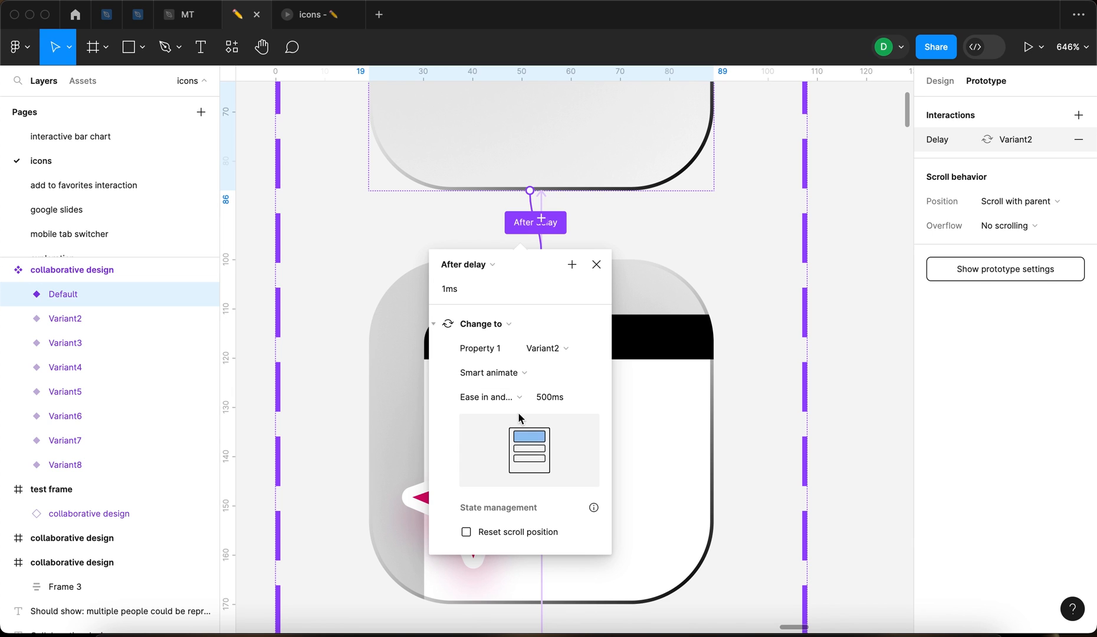
{"action": "left_click", "coordinate": [563, 397]}
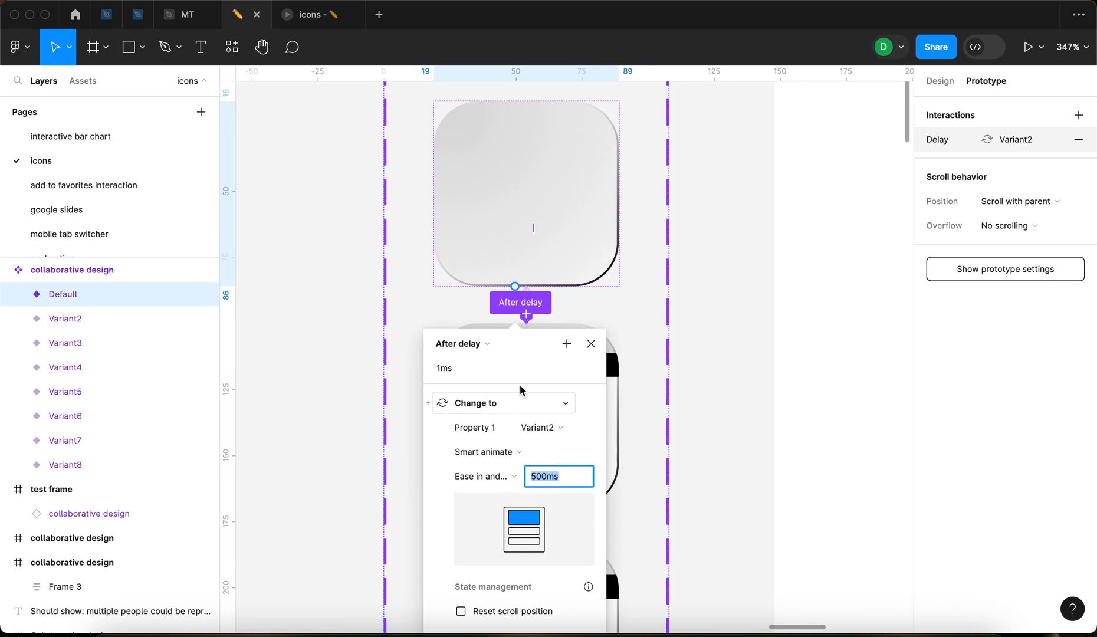
Step: Recheck Default's 1ms delay, then close the popover to view the variant chain and test frame
{"action": "left_click", "coordinate": [591, 344]}
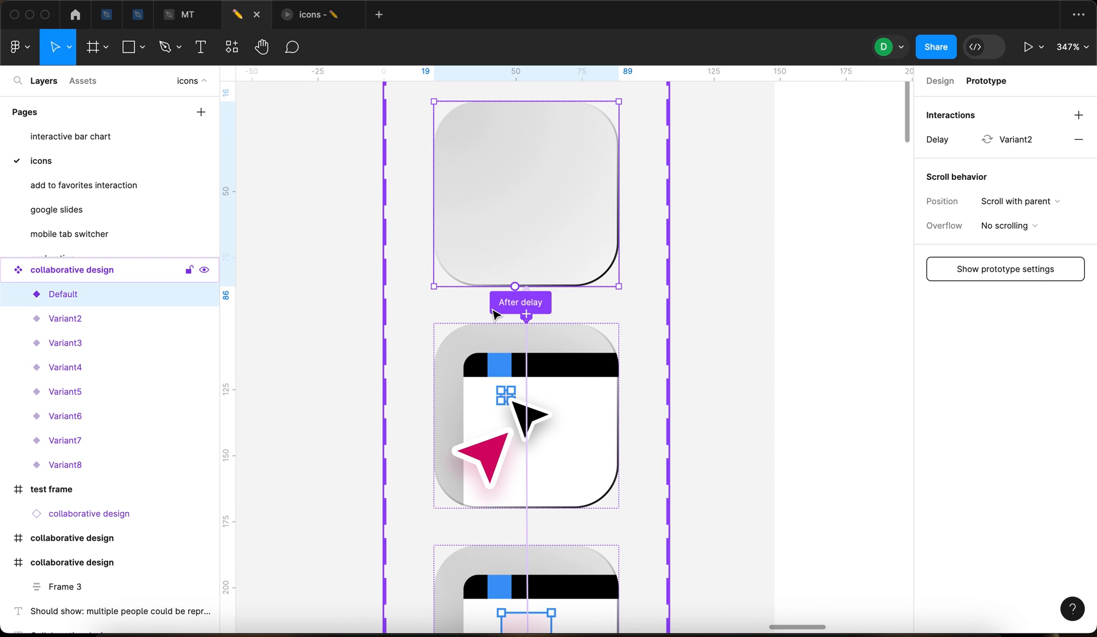
{"action": "left_click", "coordinate": [519, 302]}
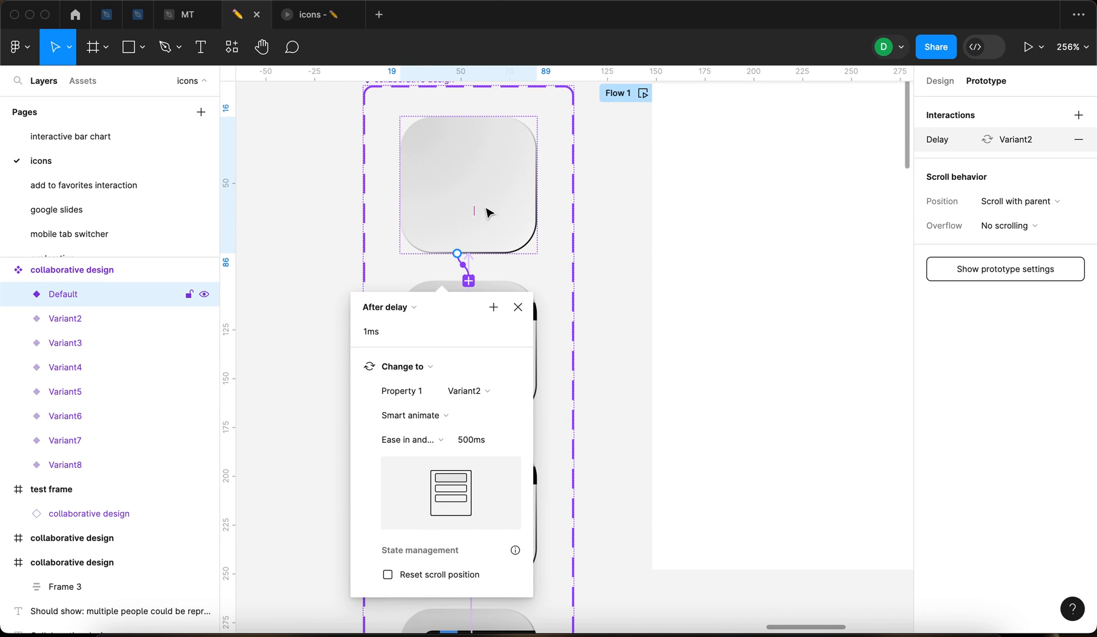
{"action": "left_click", "coordinate": [404, 331]}
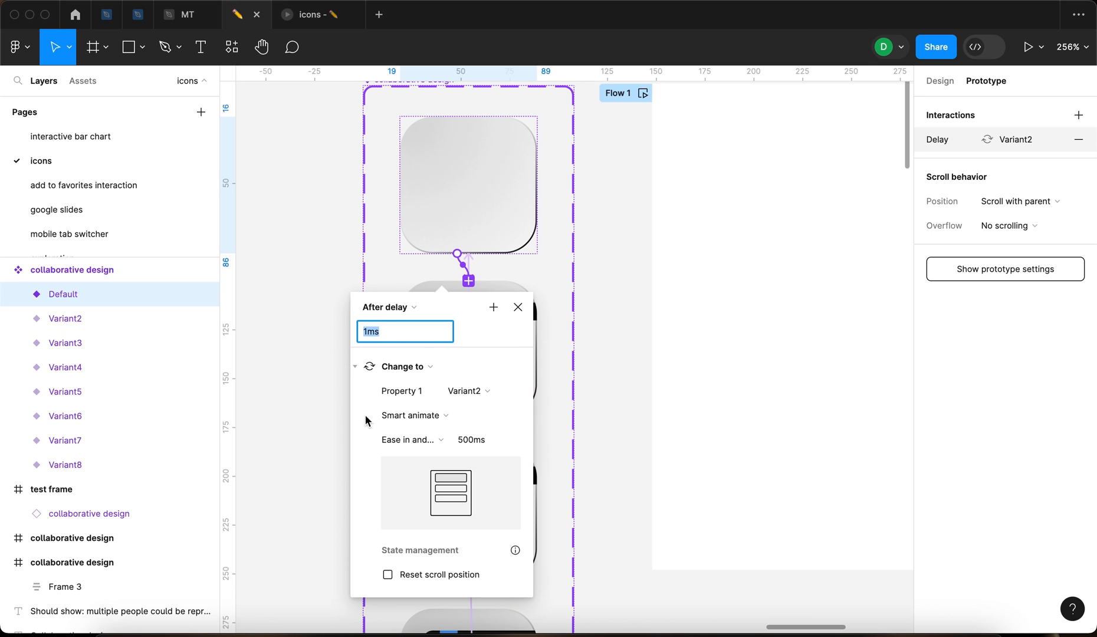
{"action": "left_click", "coordinate": [484, 439]}
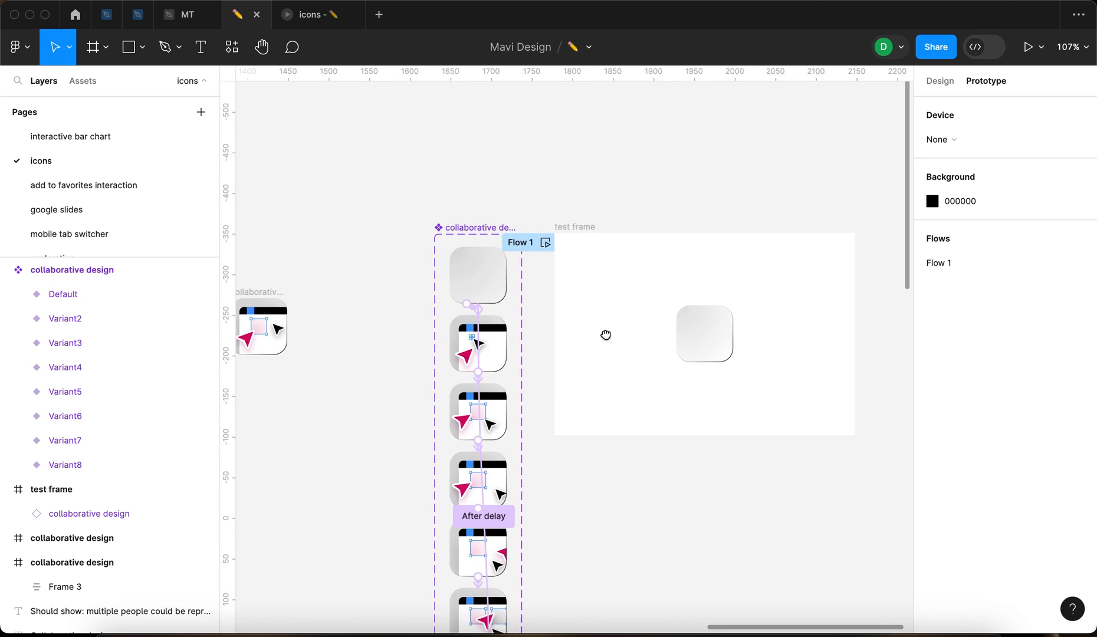
{"action": "left_click", "coordinate": [63, 294]}
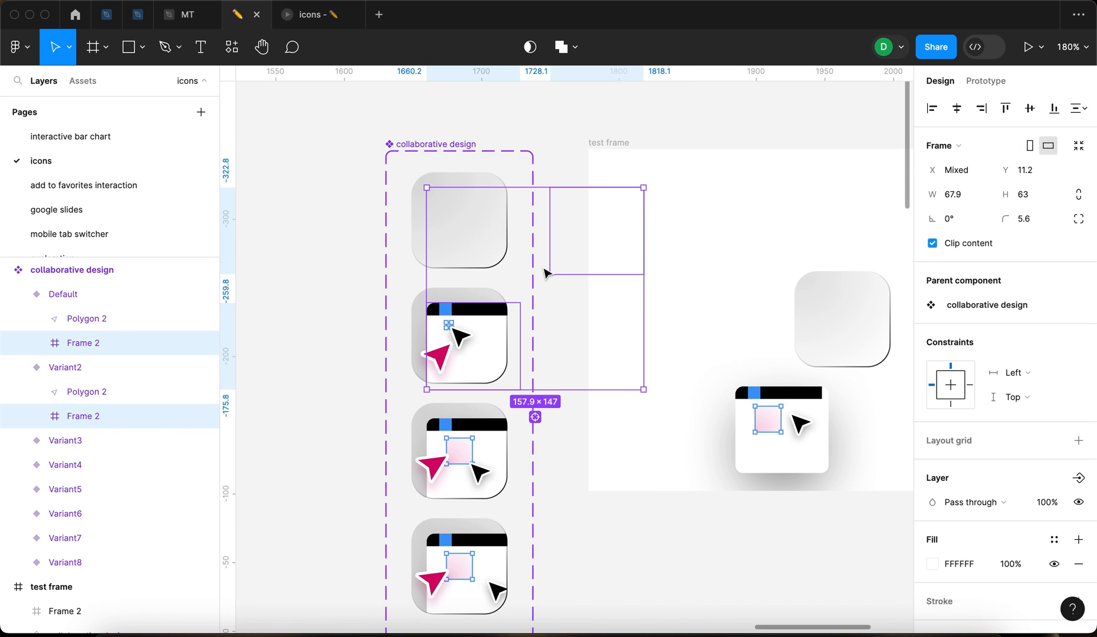
{"action": "mouse_move", "coordinate": [490, 330]}
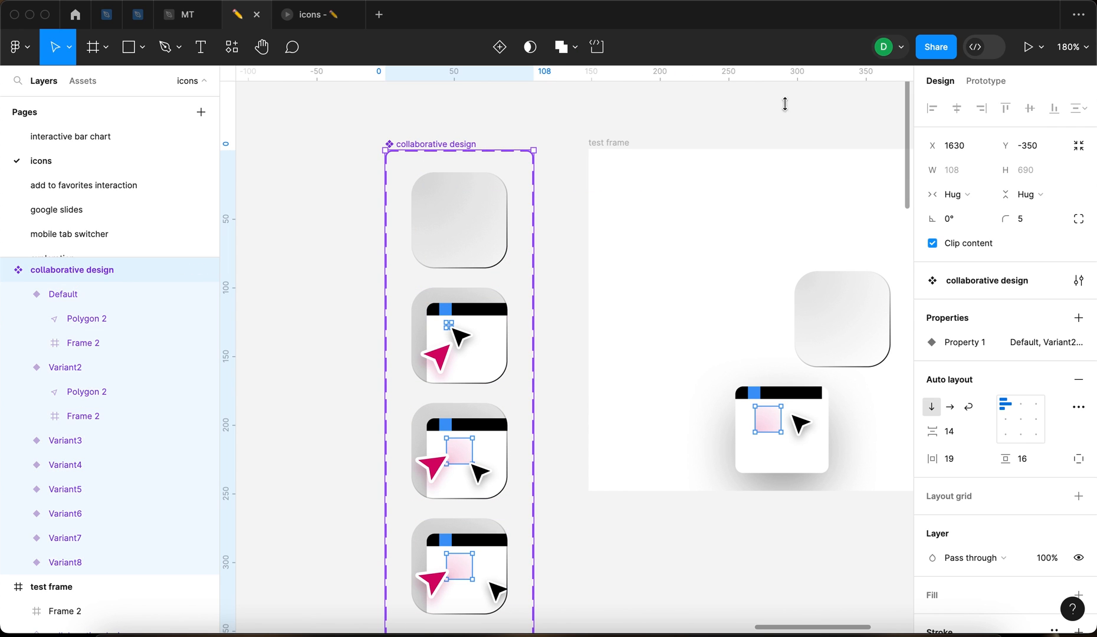
{"action": "left_click", "coordinate": [985, 81]}
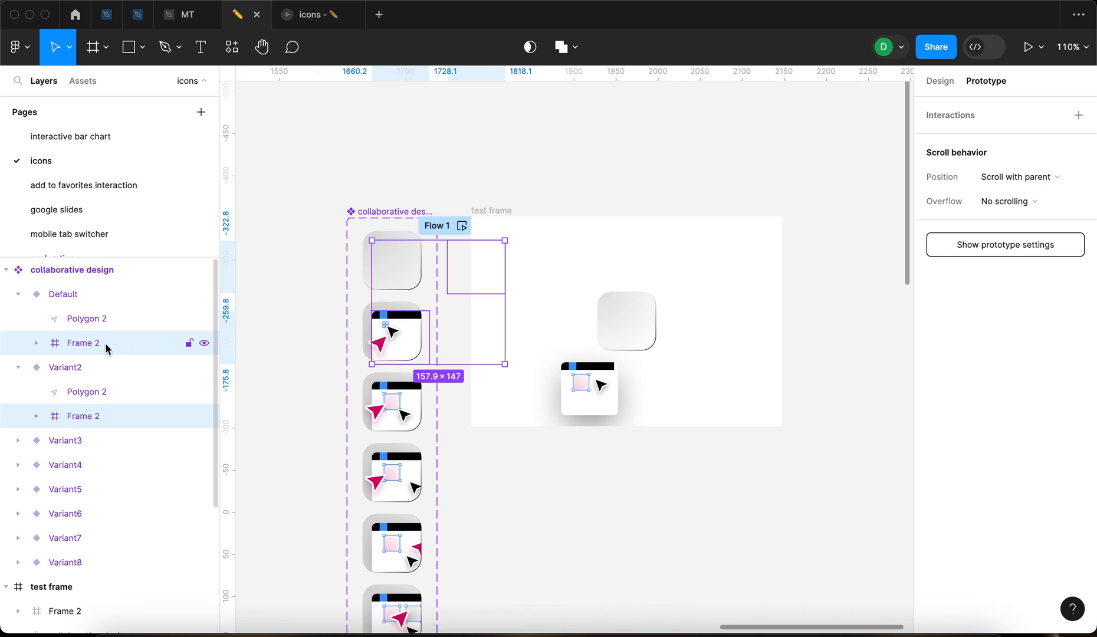
{"action": "mouse_move", "coordinate": [82, 351]}
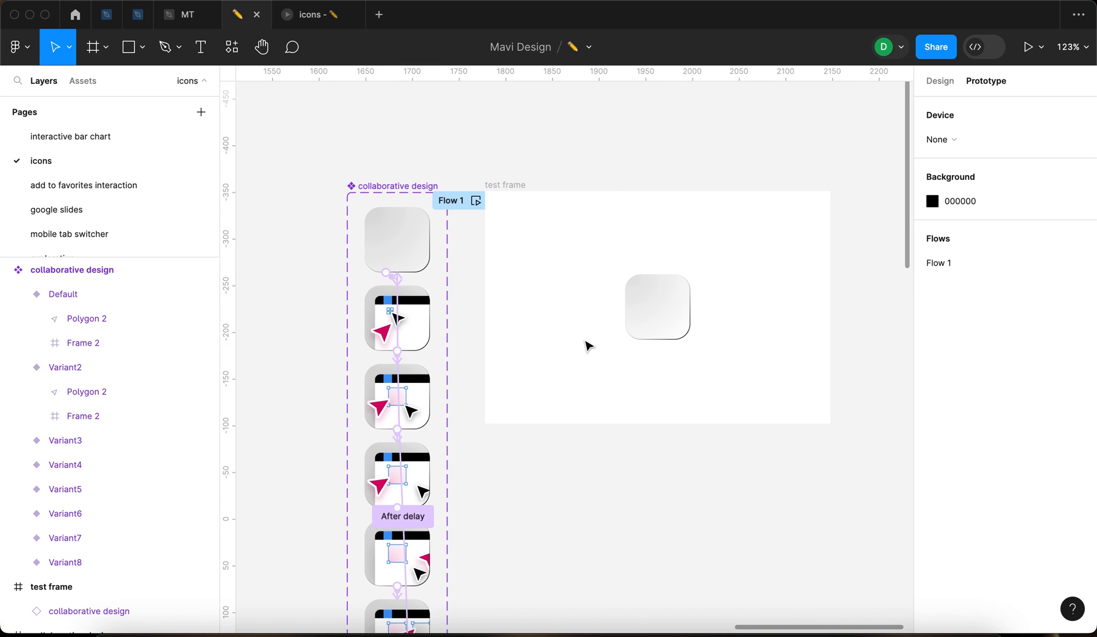
{"action": "left_click", "coordinate": [404, 311]}
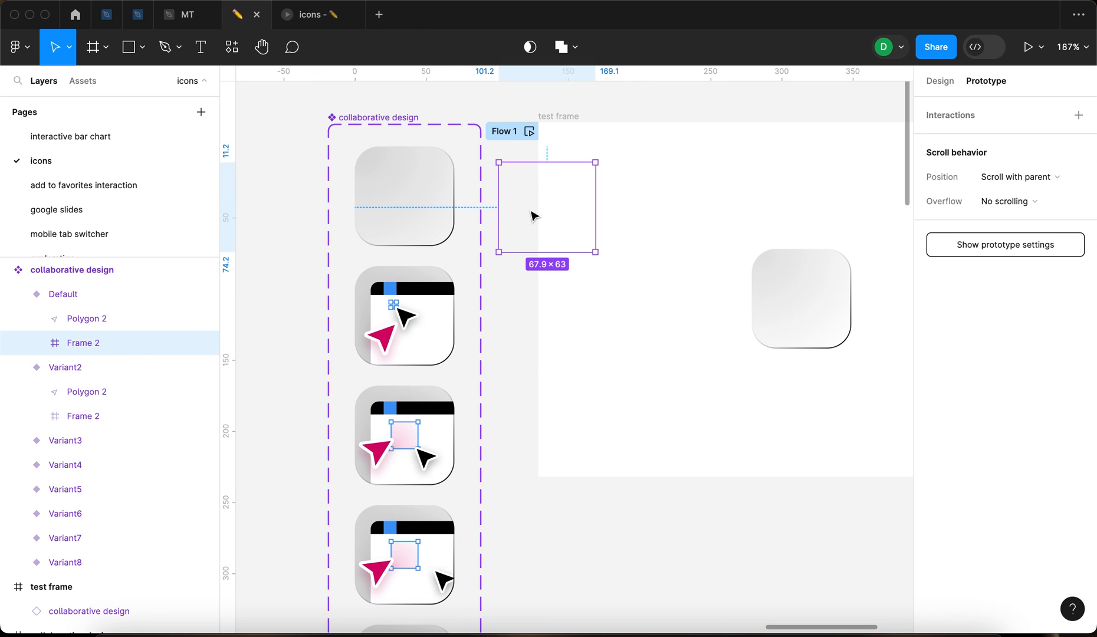
{"action": "left_click", "coordinate": [87, 319]}
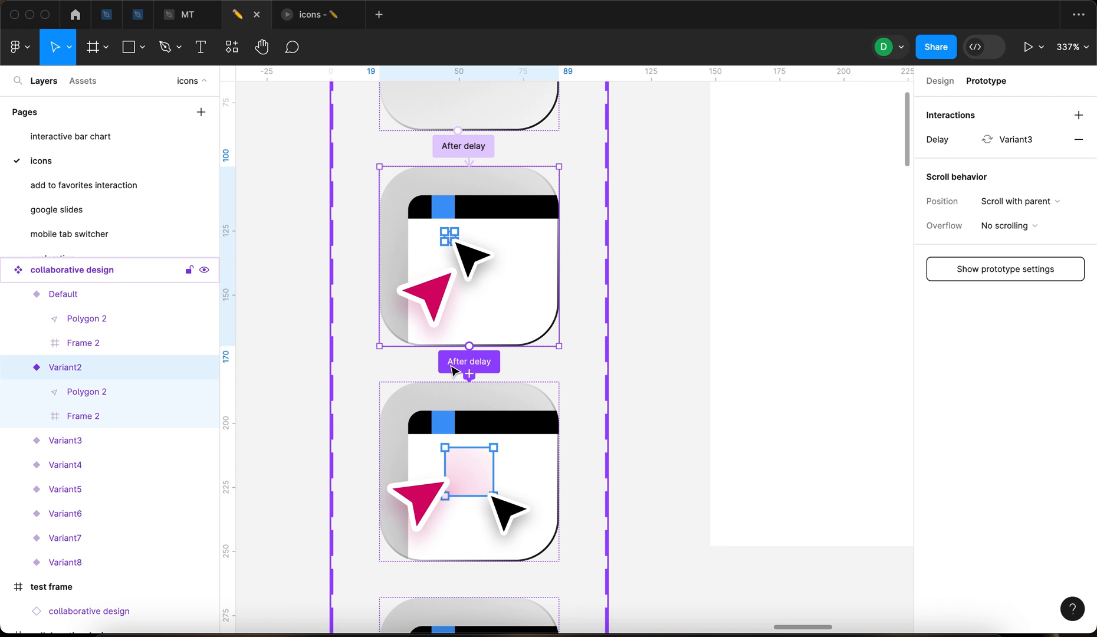
{"action": "scroll", "scroll_direction": "down", "scroll_amount": 3}
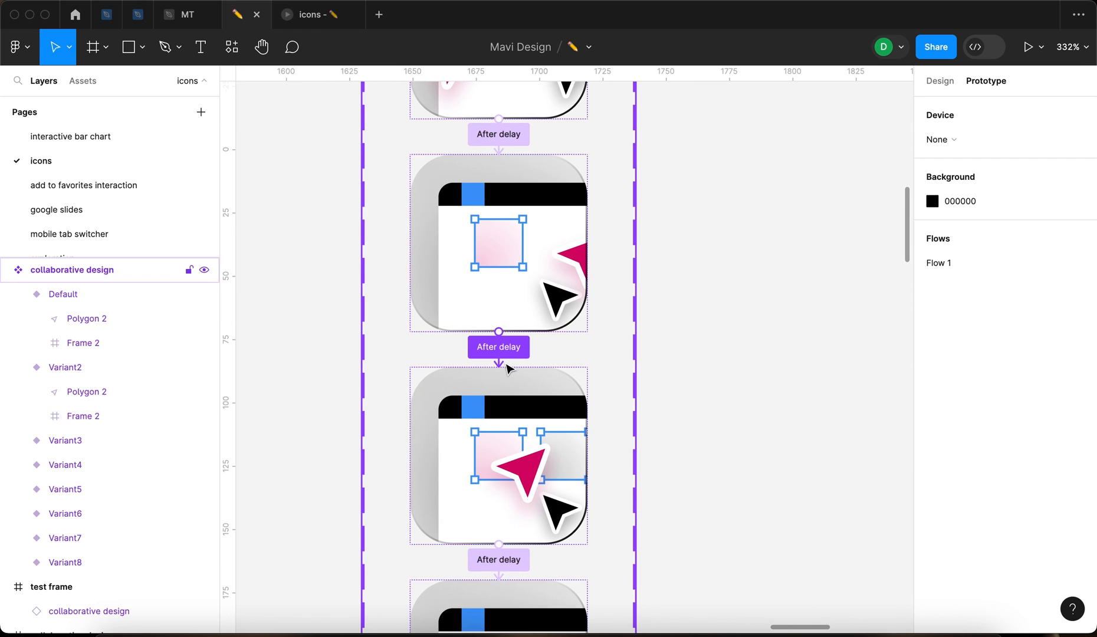
{"action": "left_click", "coordinate": [498, 346]}
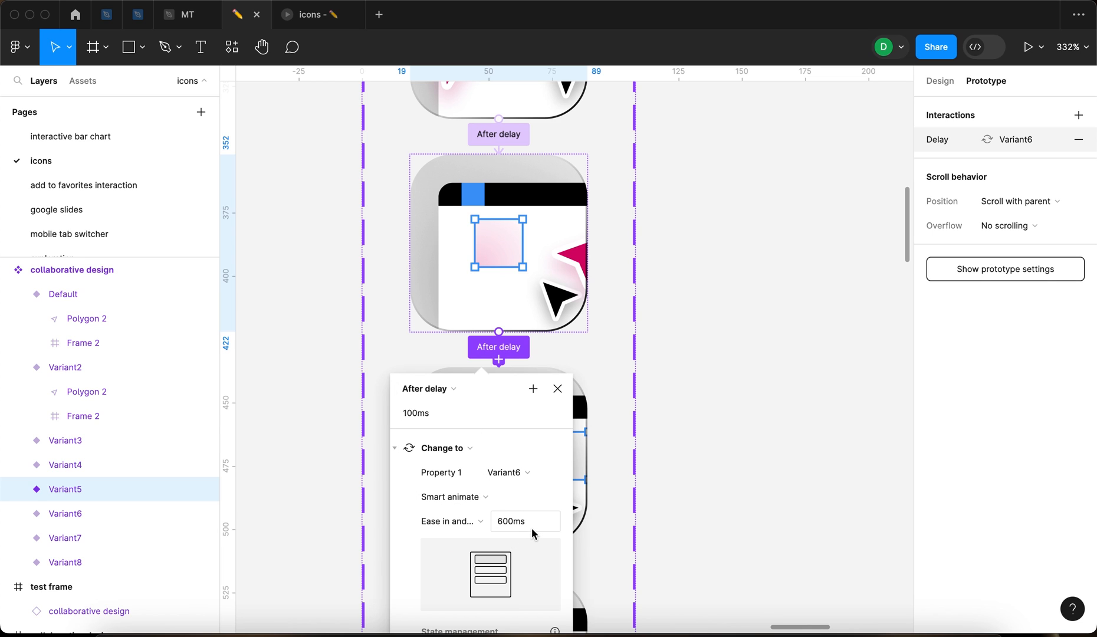
{"action": "left_click", "coordinate": [443, 412]}
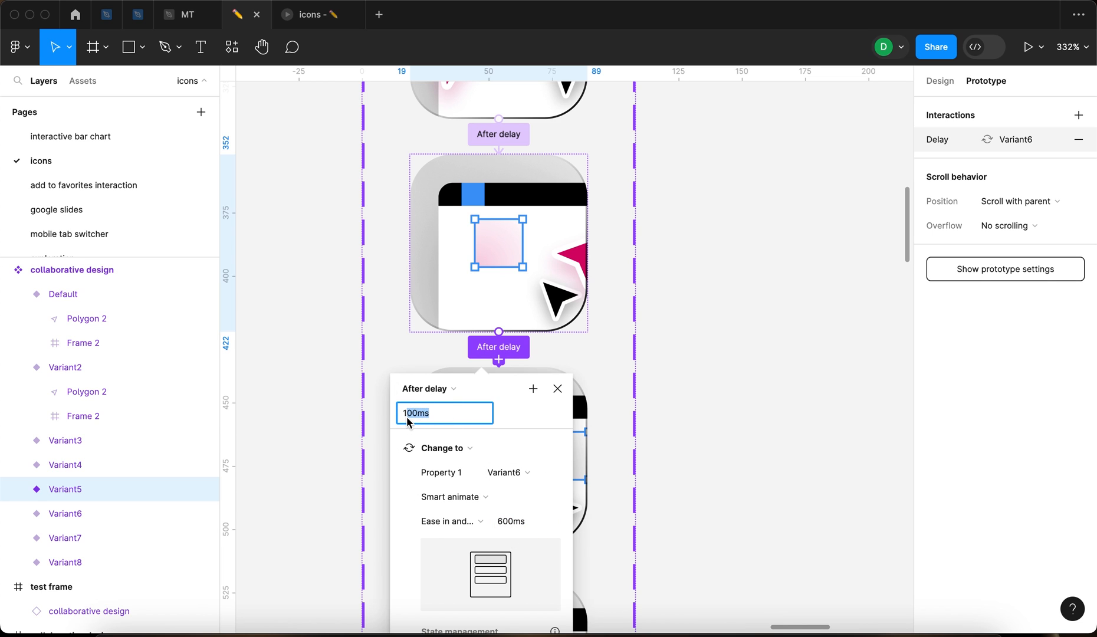
{"action": "left_click", "coordinate": [523, 521]}
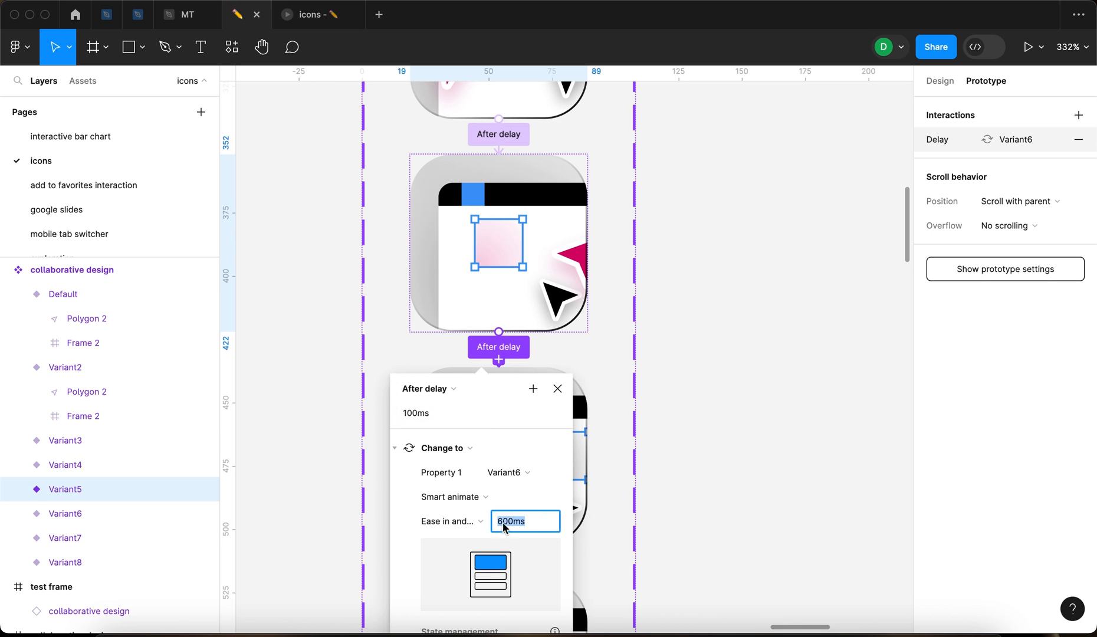
{"action": "left_click", "coordinate": [557, 389]}
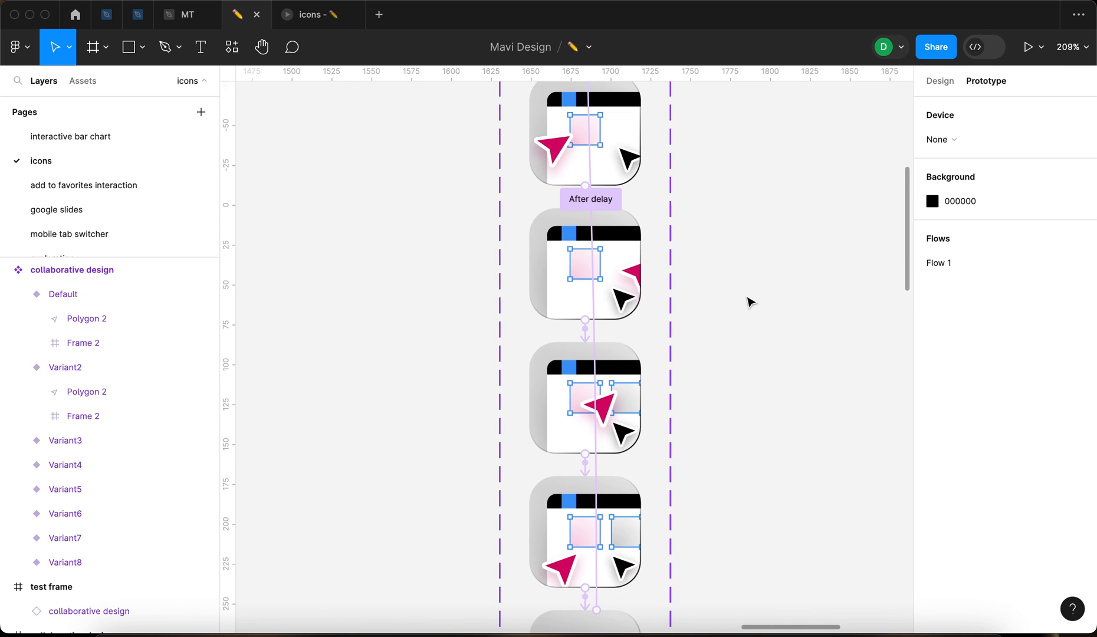
{"action": "left_click", "coordinate": [1027, 47]}
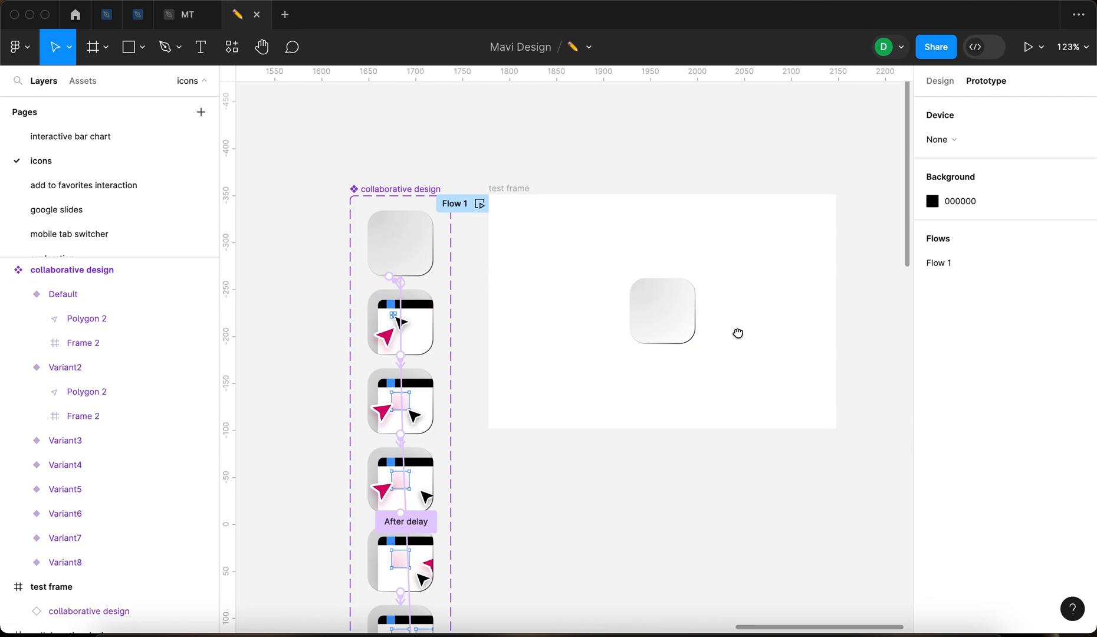
Step: Build the 'animation test' set with a small-ellipse Default and a larger-ellipse Variant2
{"action": "left_click", "coordinate": [661, 311]}
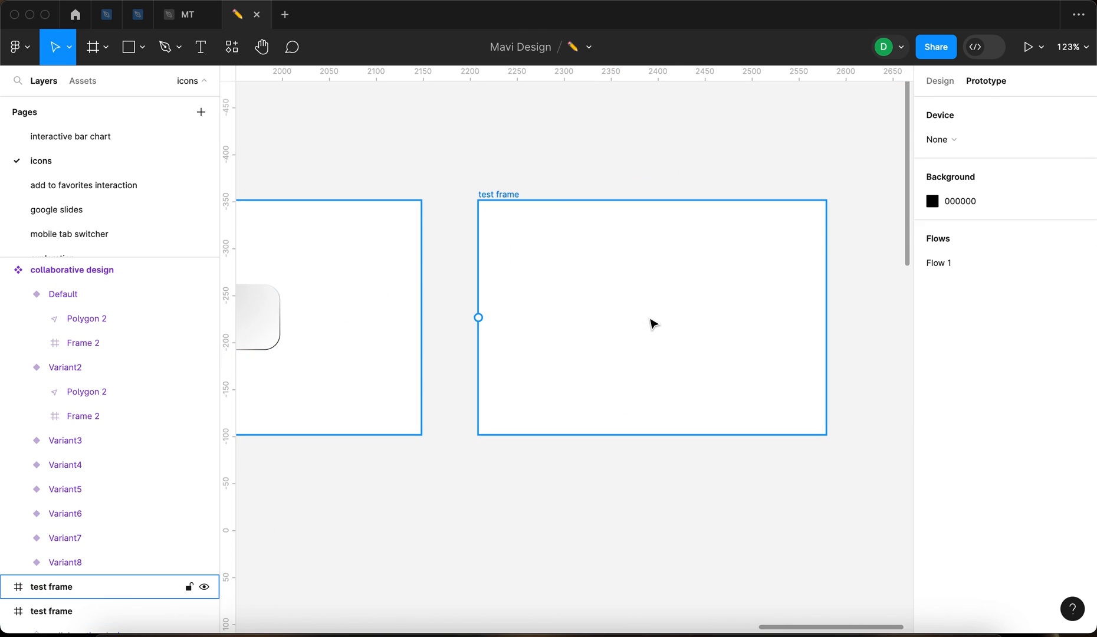
{"action": "left_click", "coordinate": [651, 315]}
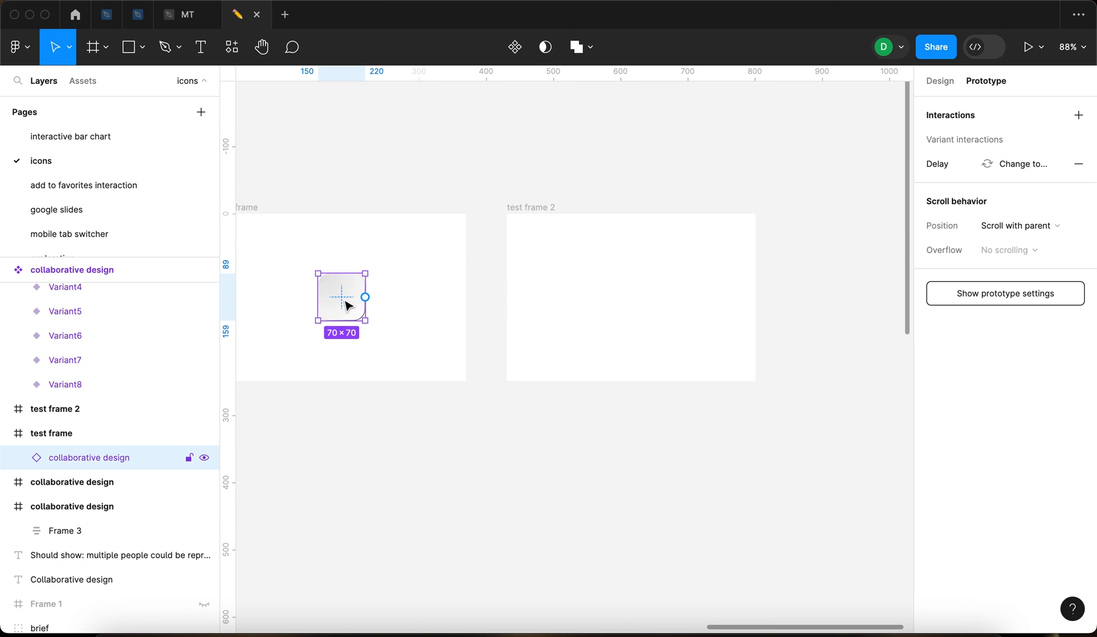
{"action": "left_click_drag", "start_coordinate": [364, 296], "coordinate": [600, 446]}
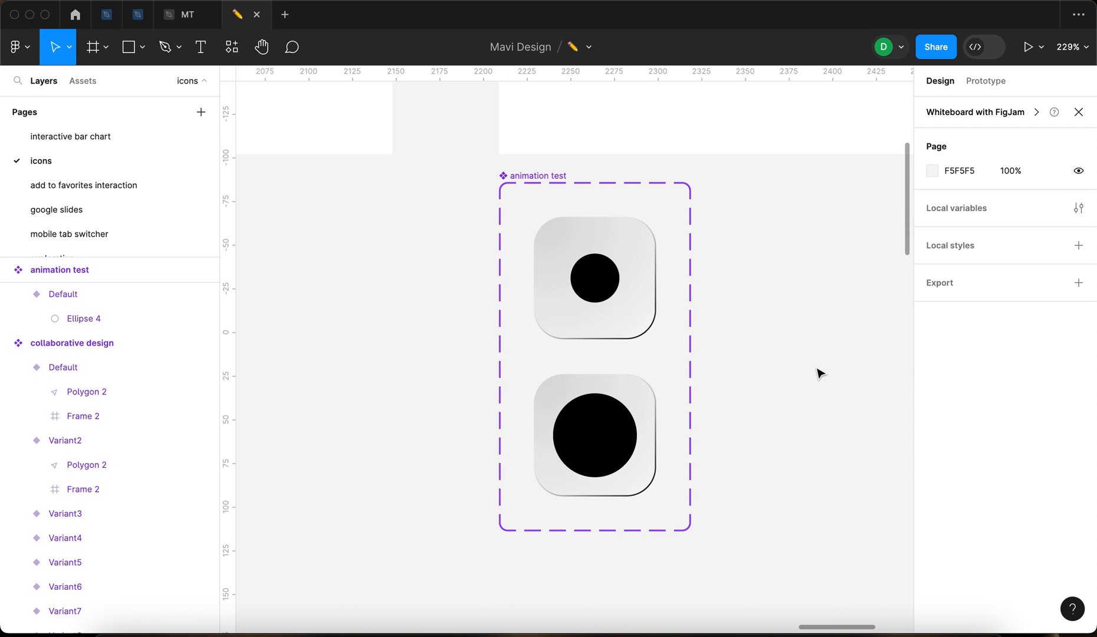
Step: Change Default's trigger to After delay 1ms with Smart animate, Linear, 500ms
{"action": "left_click", "coordinate": [594, 277]}
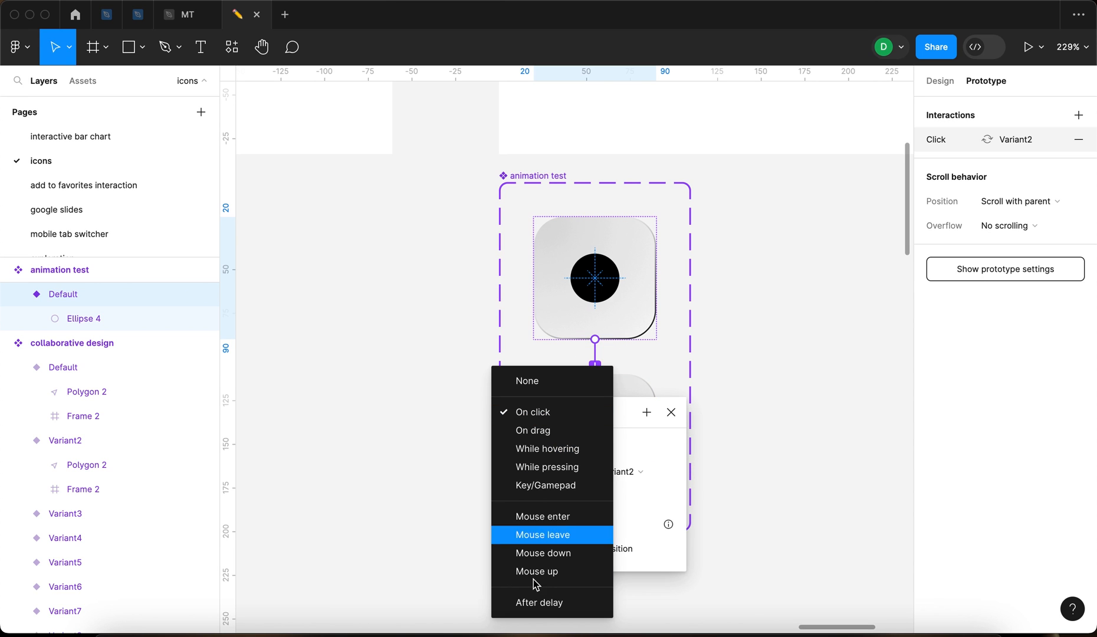
{"action": "left_click", "coordinate": [540, 607]}
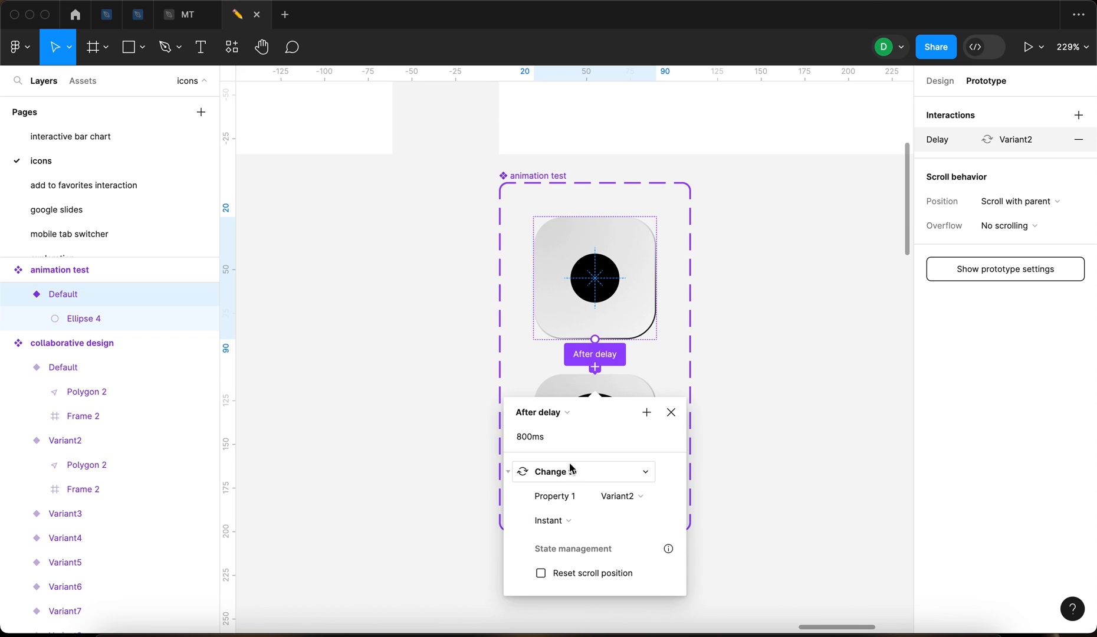
{"action": "left_click", "coordinate": [558, 436]}
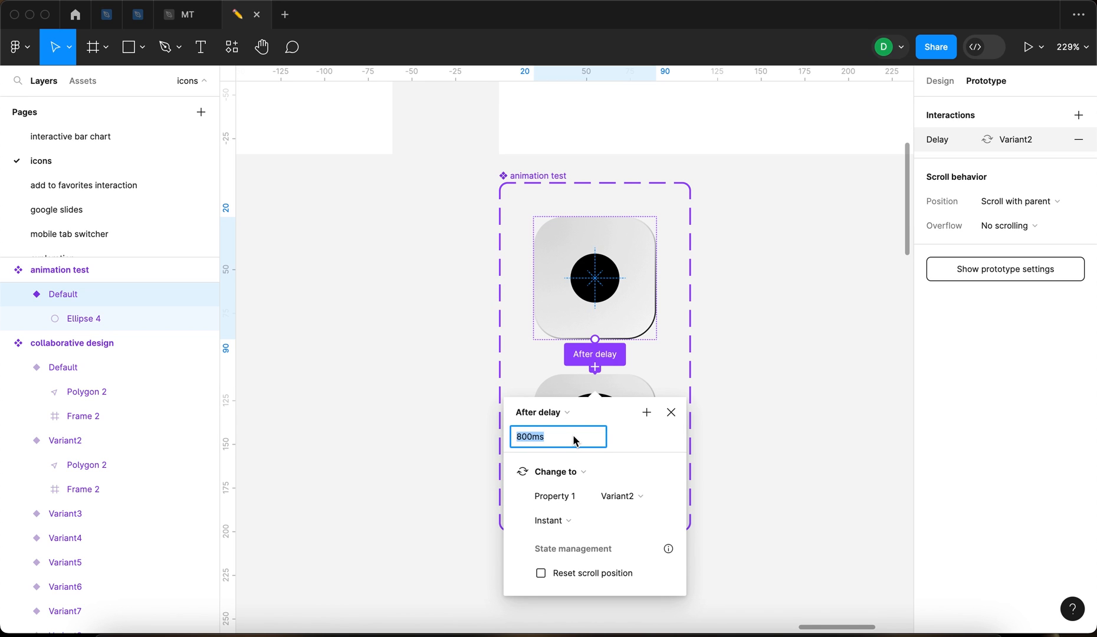
{"action": "type", "text": "1ms"}
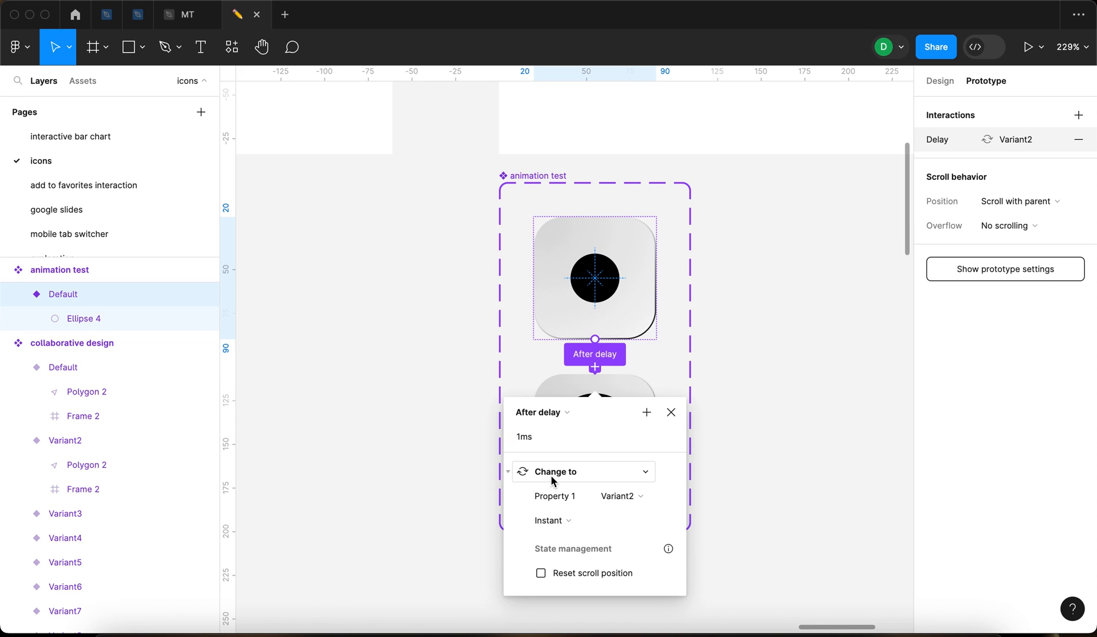
{"action": "left_click", "coordinate": [552, 521]}
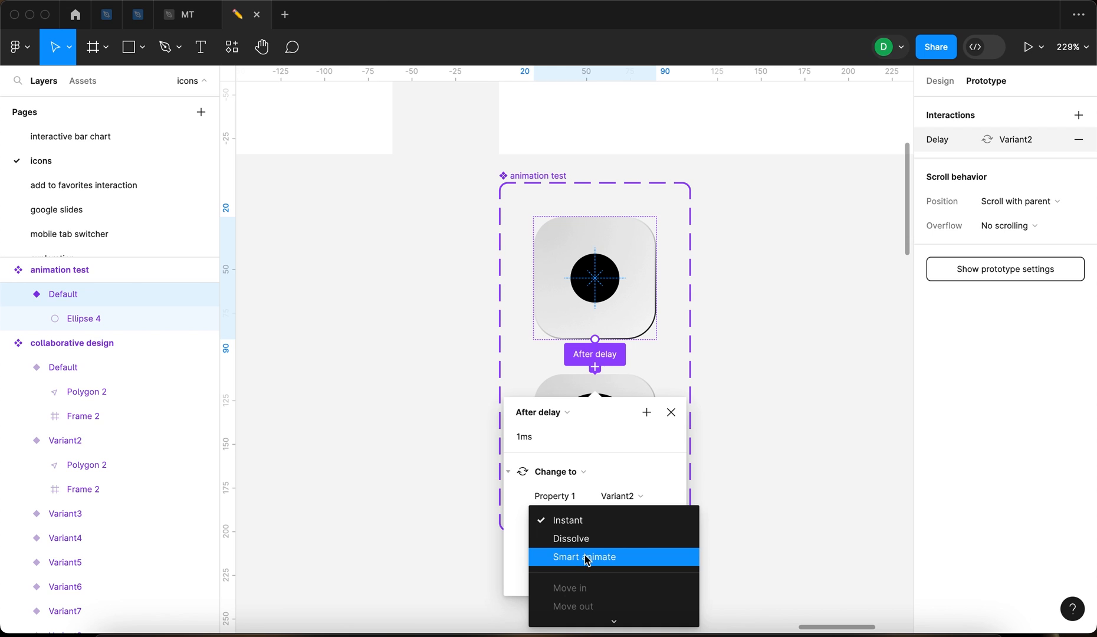
{"action": "left_click", "coordinate": [584, 557]}
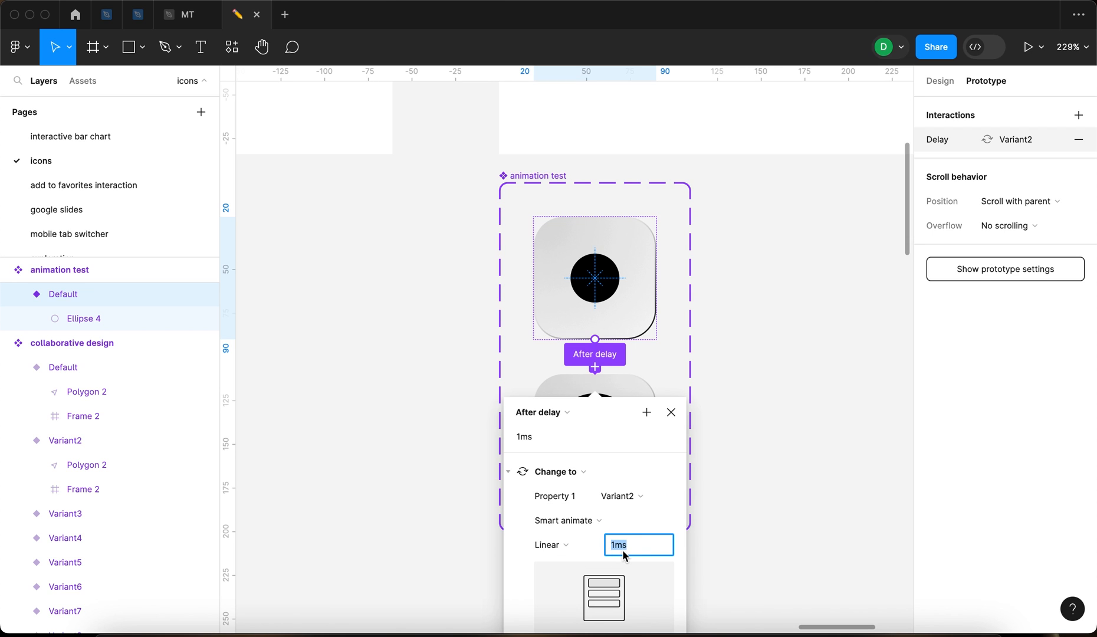
{"action": "type", "text": "500ms"}
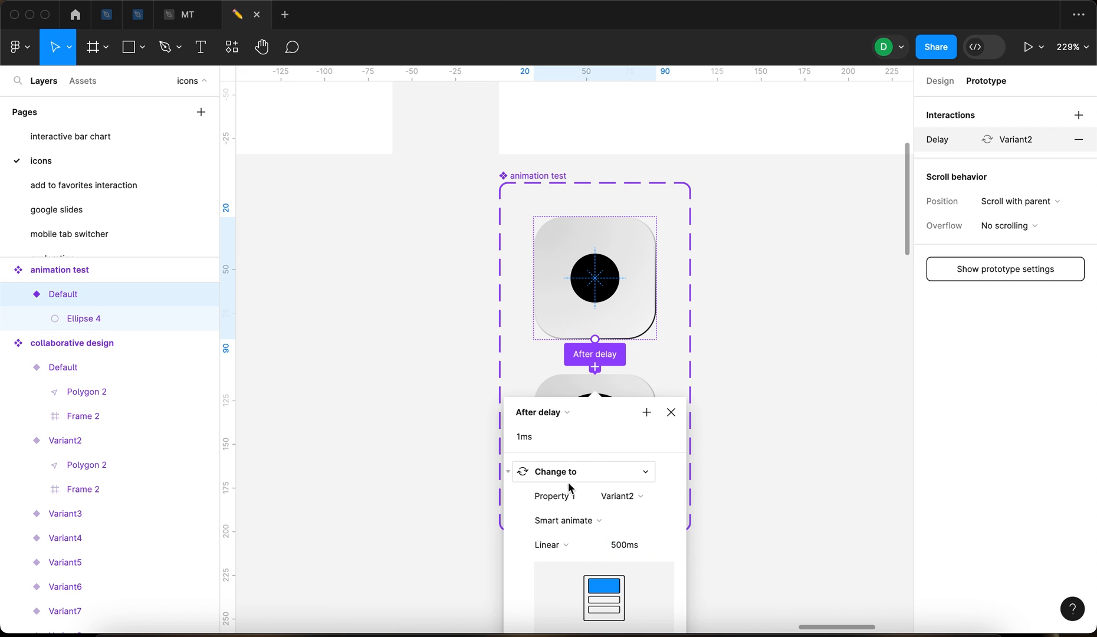
{"action": "left_click", "coordinate": [551, 544]}
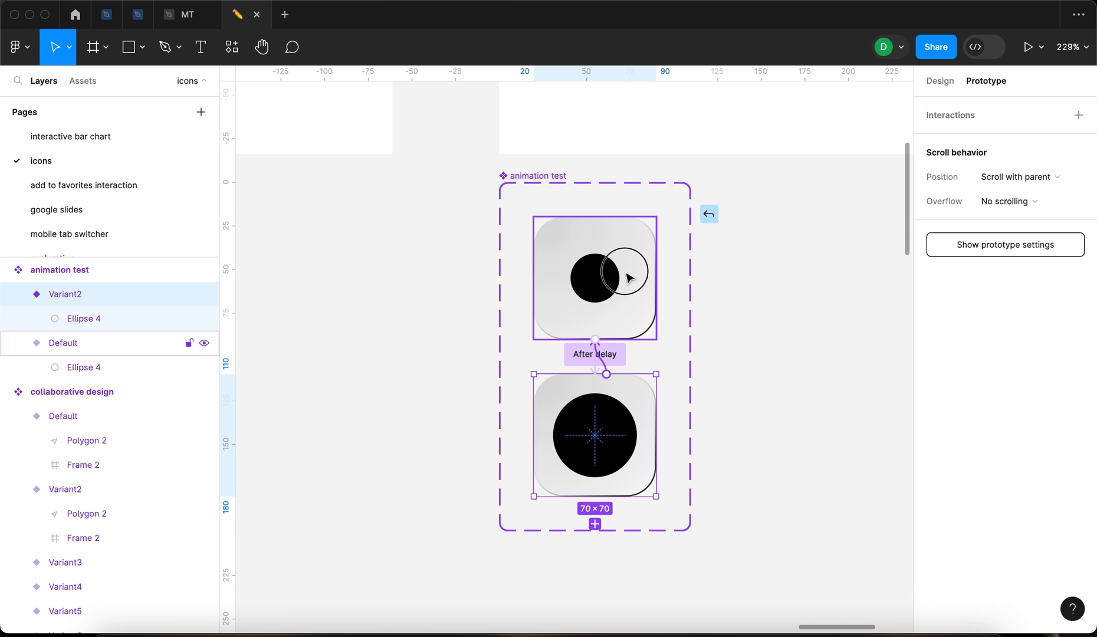
Step: Switch Variant2's Click trigger to After delay 800ms, keeping Smart animate ease in and out 500ms
{"action": "left_click", "coordinate": [595, 353]}
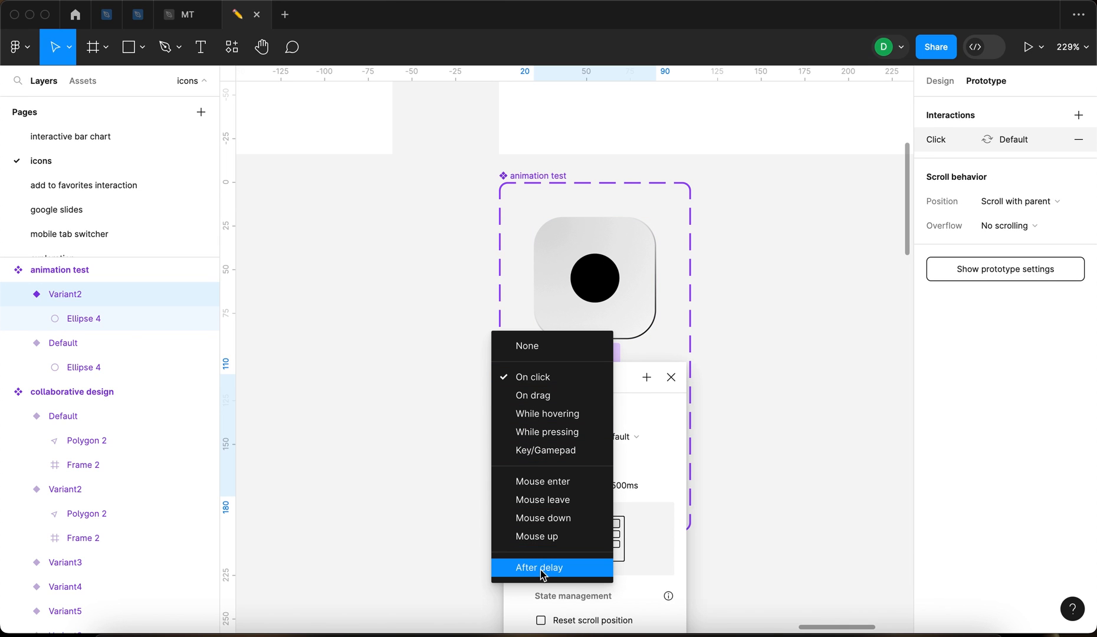
{"action": "left_click", "coordinate": [538, 568]}
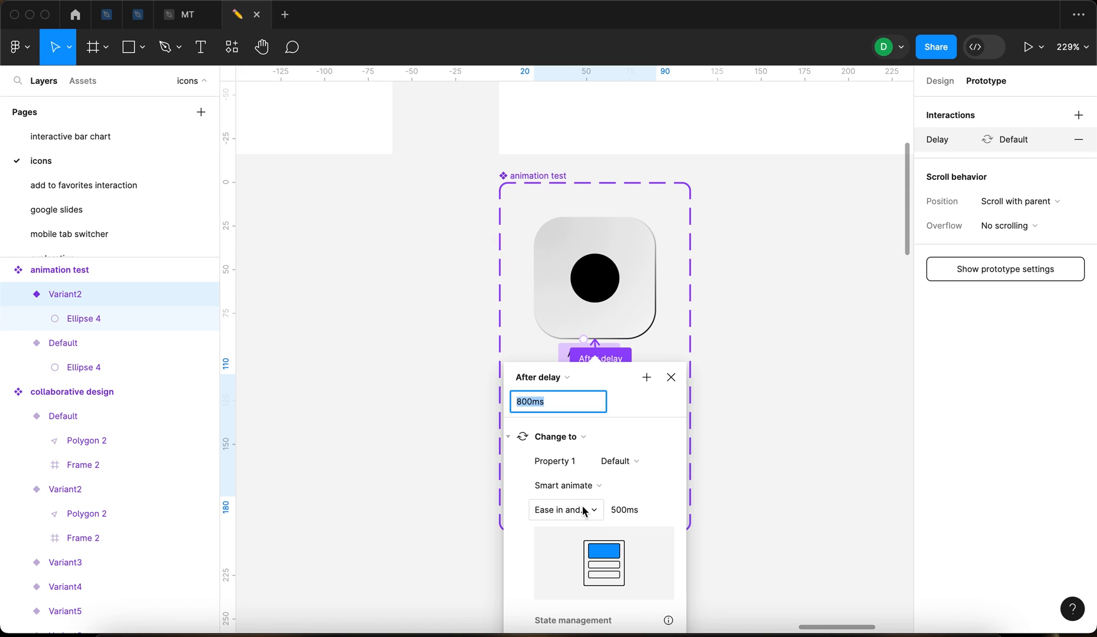
{"action": "left_click", "coordinate": [637, 510]}
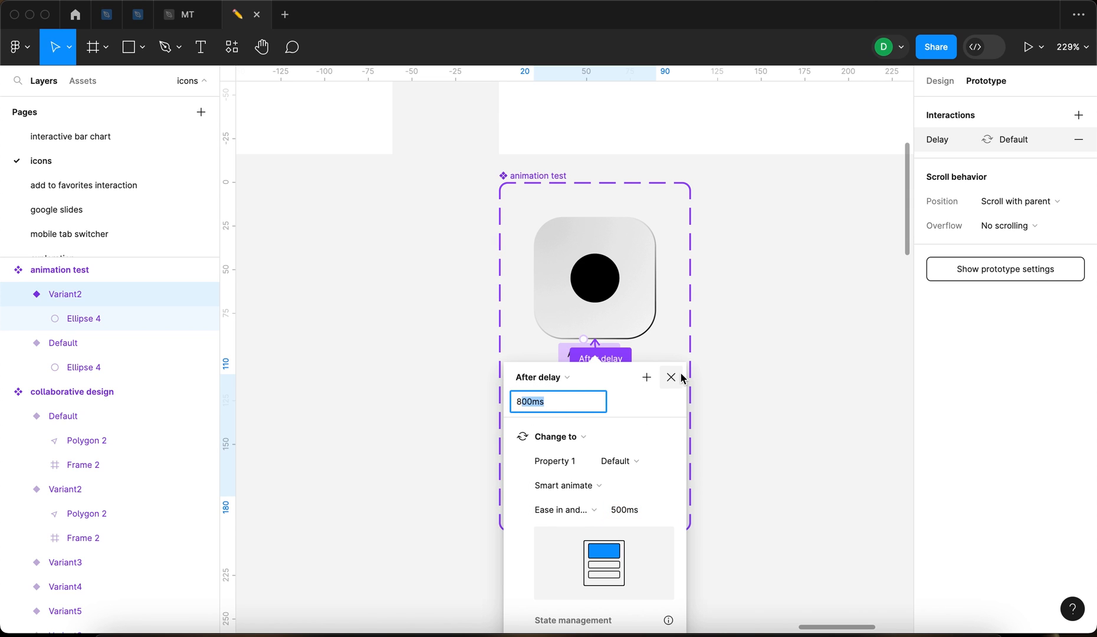
{"action": "left_click", "coordinate": [670, 378]}
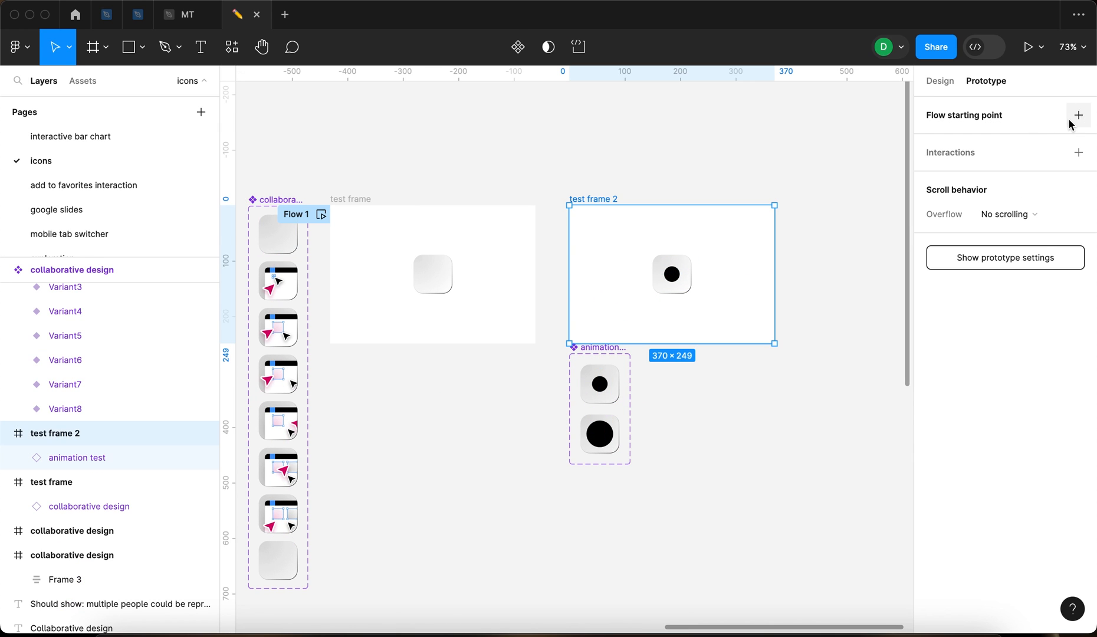
Step: Add test frame 2 as the Flow 2 starting point, preview Flow 2, and return to the design
{"action": "left_click", "coordinate": [1078, 115]}
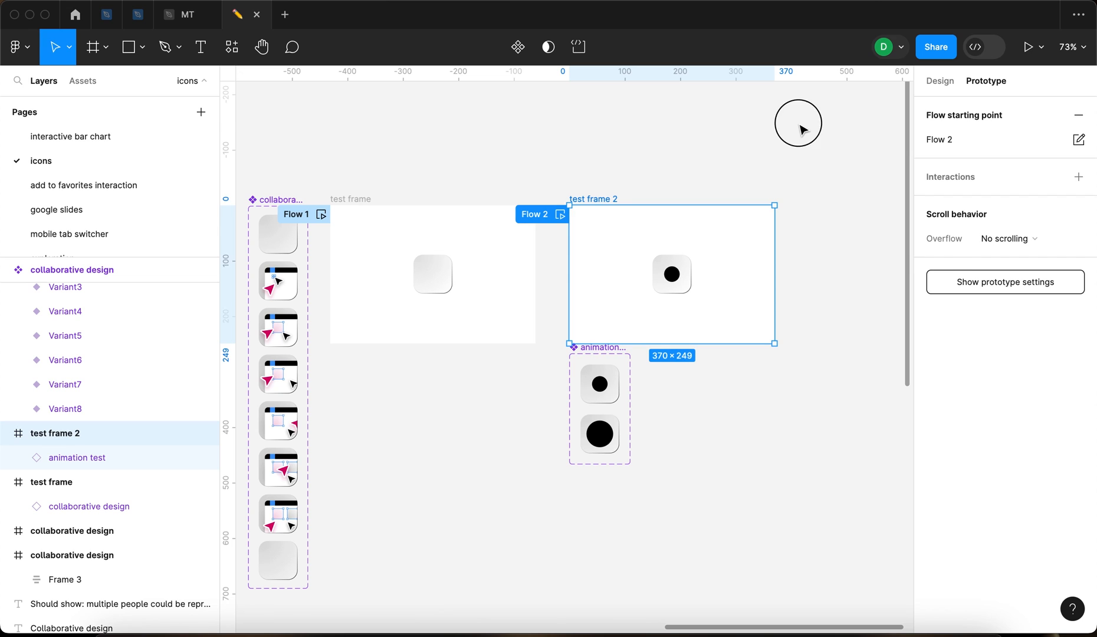
{"action": "left_click", "coordinate": [1026, 48]}
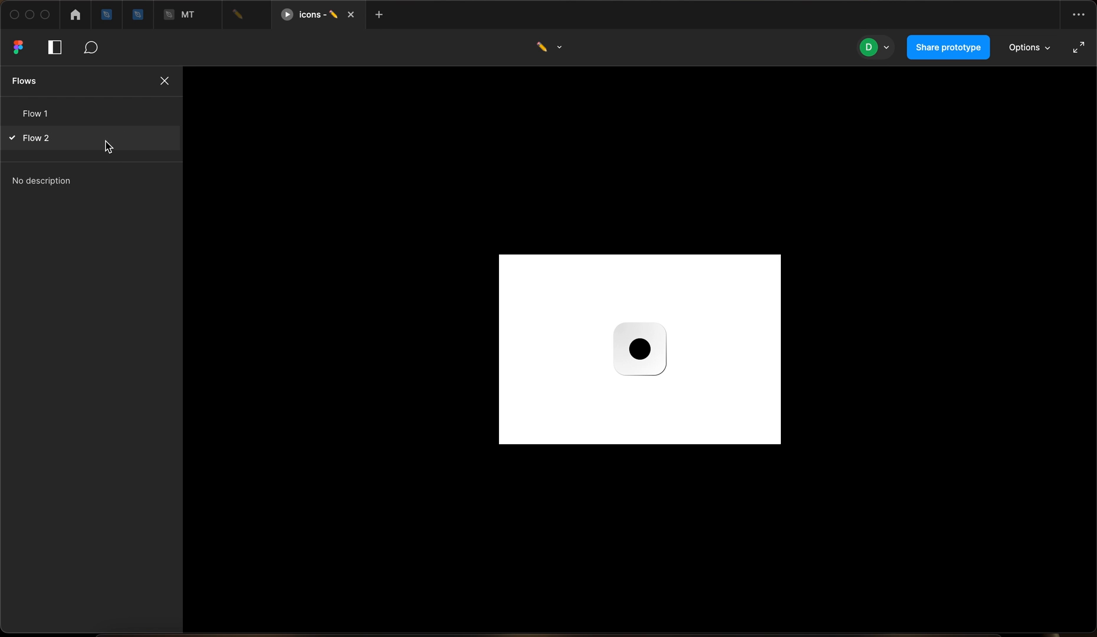
{"action": "left_click", "coordinate": [165, 80]}
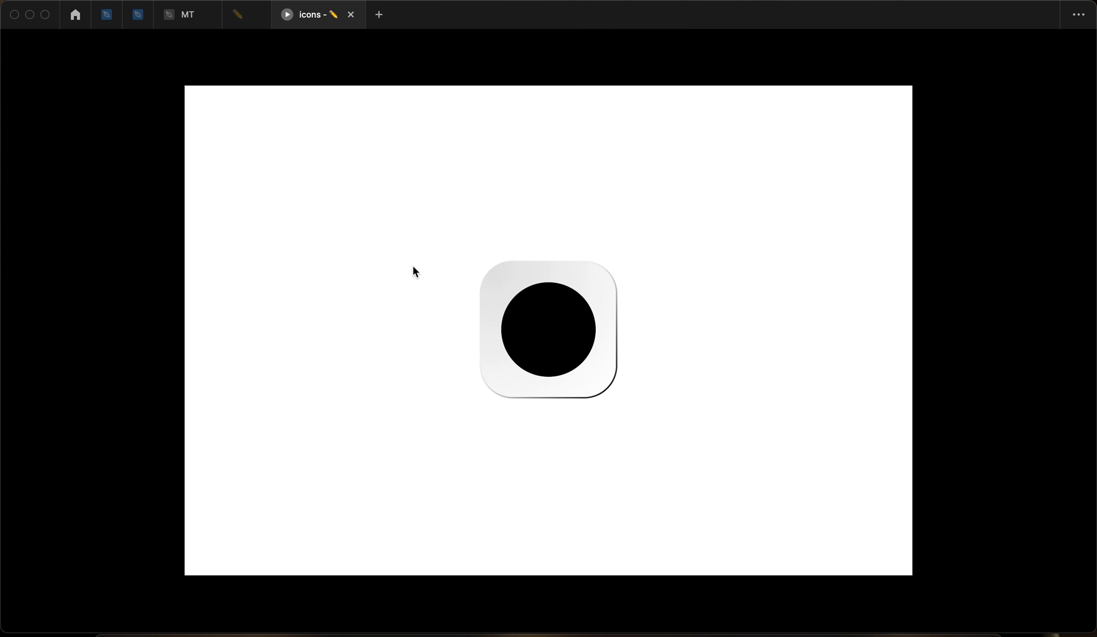
{"action": "mouse_move", "coordinate": [571, 342]}
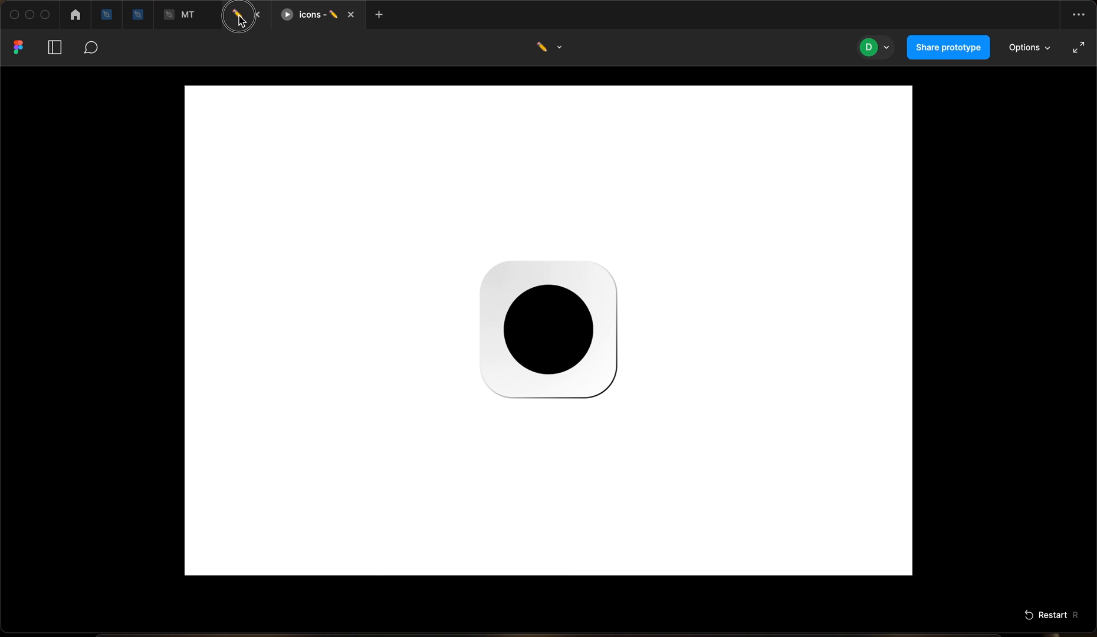
{"action": "left_click", "coordinate": [239, 15]}
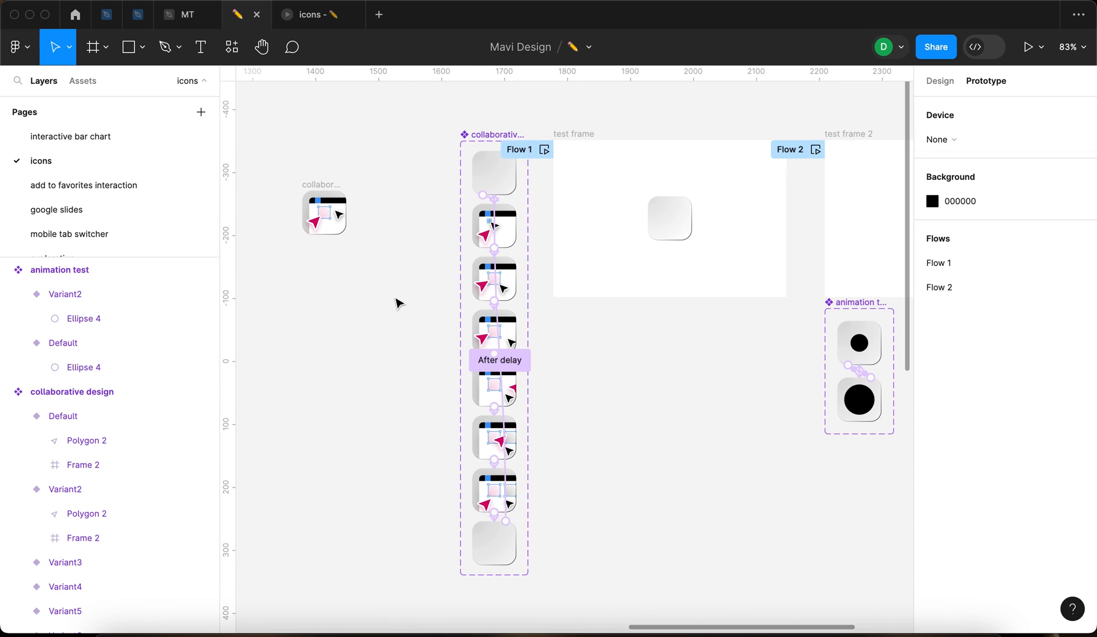
Step: Move the animation test icon beside the collaborative design icon and preview both in Flow 1
{"action": "left_click", "coordinate": [493, 490]}
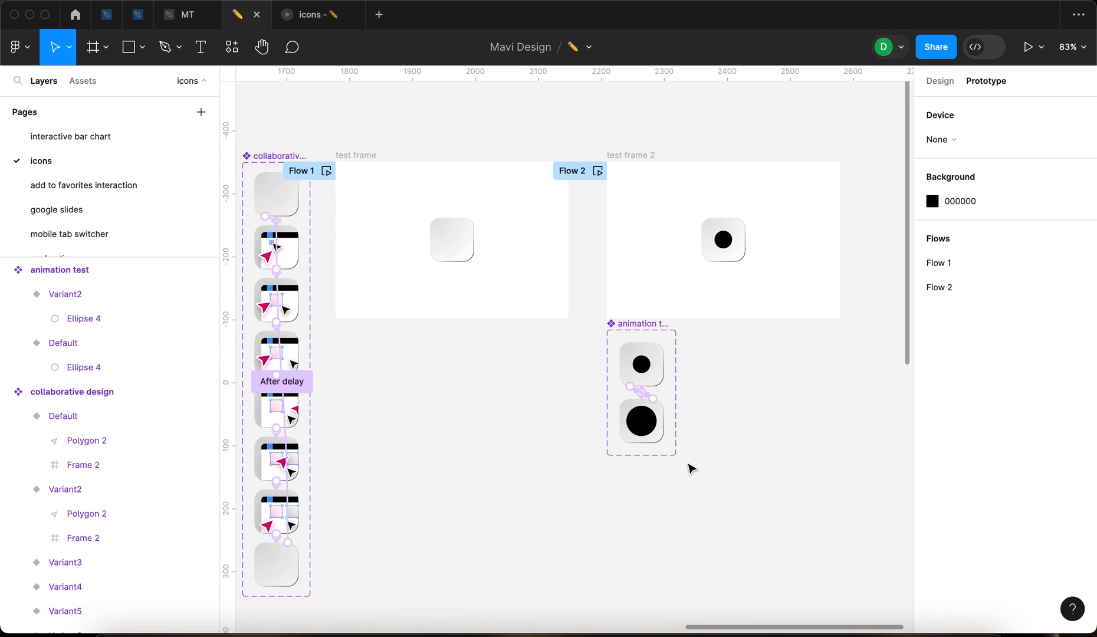
{"action": "left_click", "coordinate": [722, 240]}
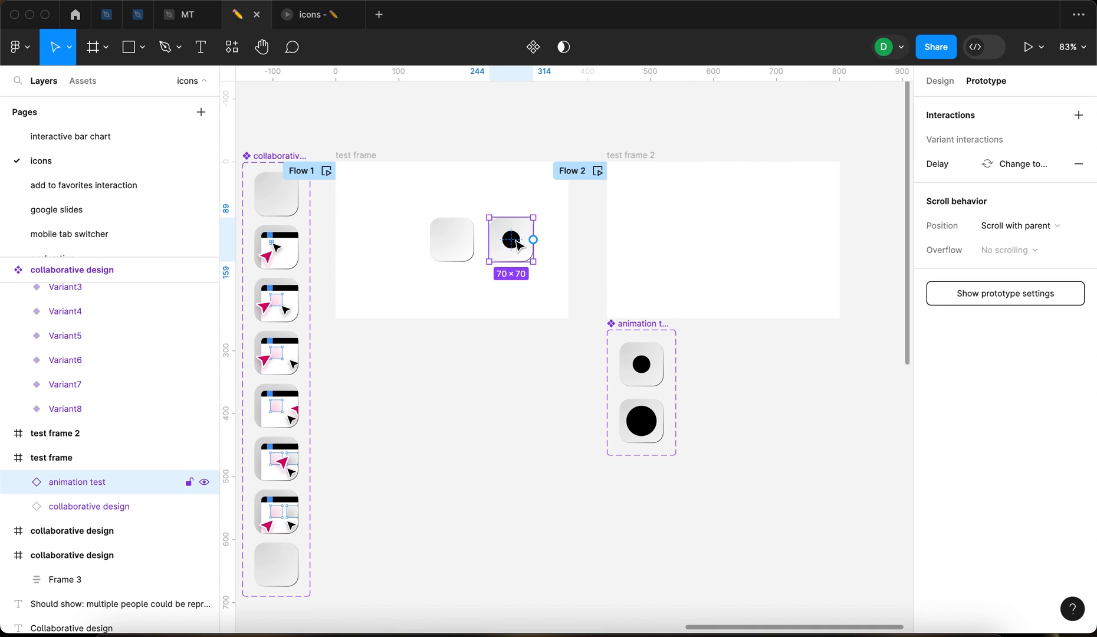
{"action": "left_click", "coordinate": [1027, 47]}
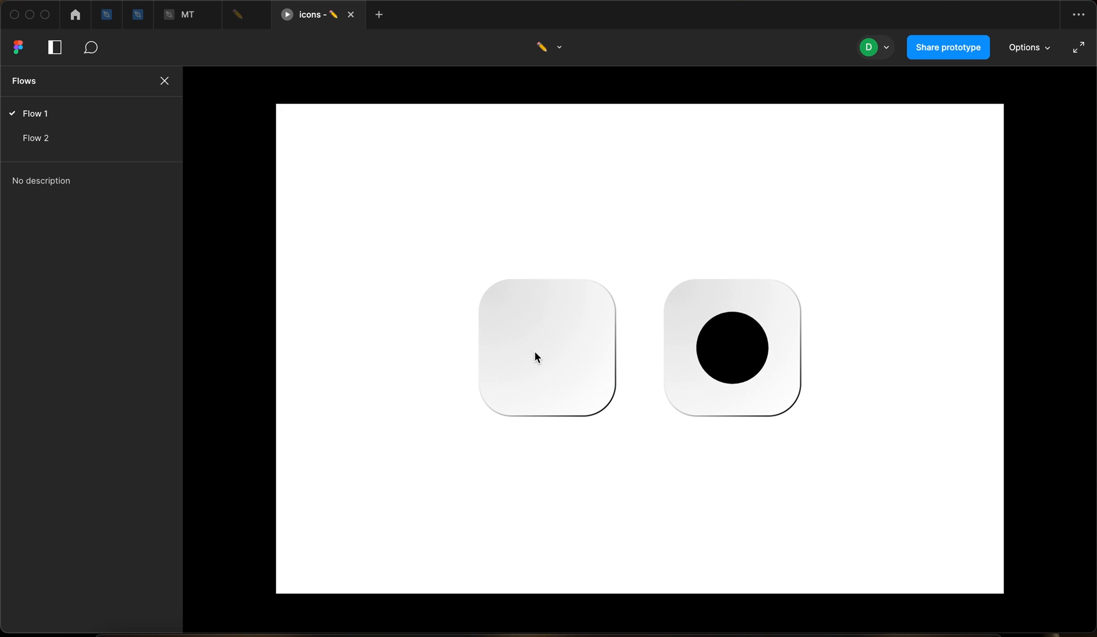
{"action": "left_click", "coordinate": [545, 348]}
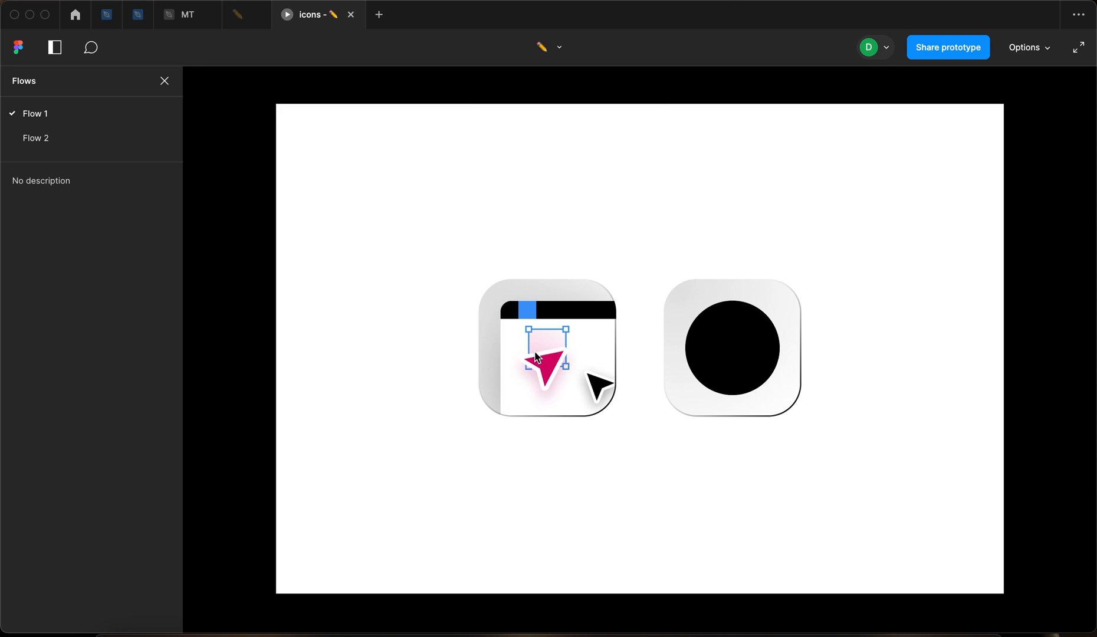